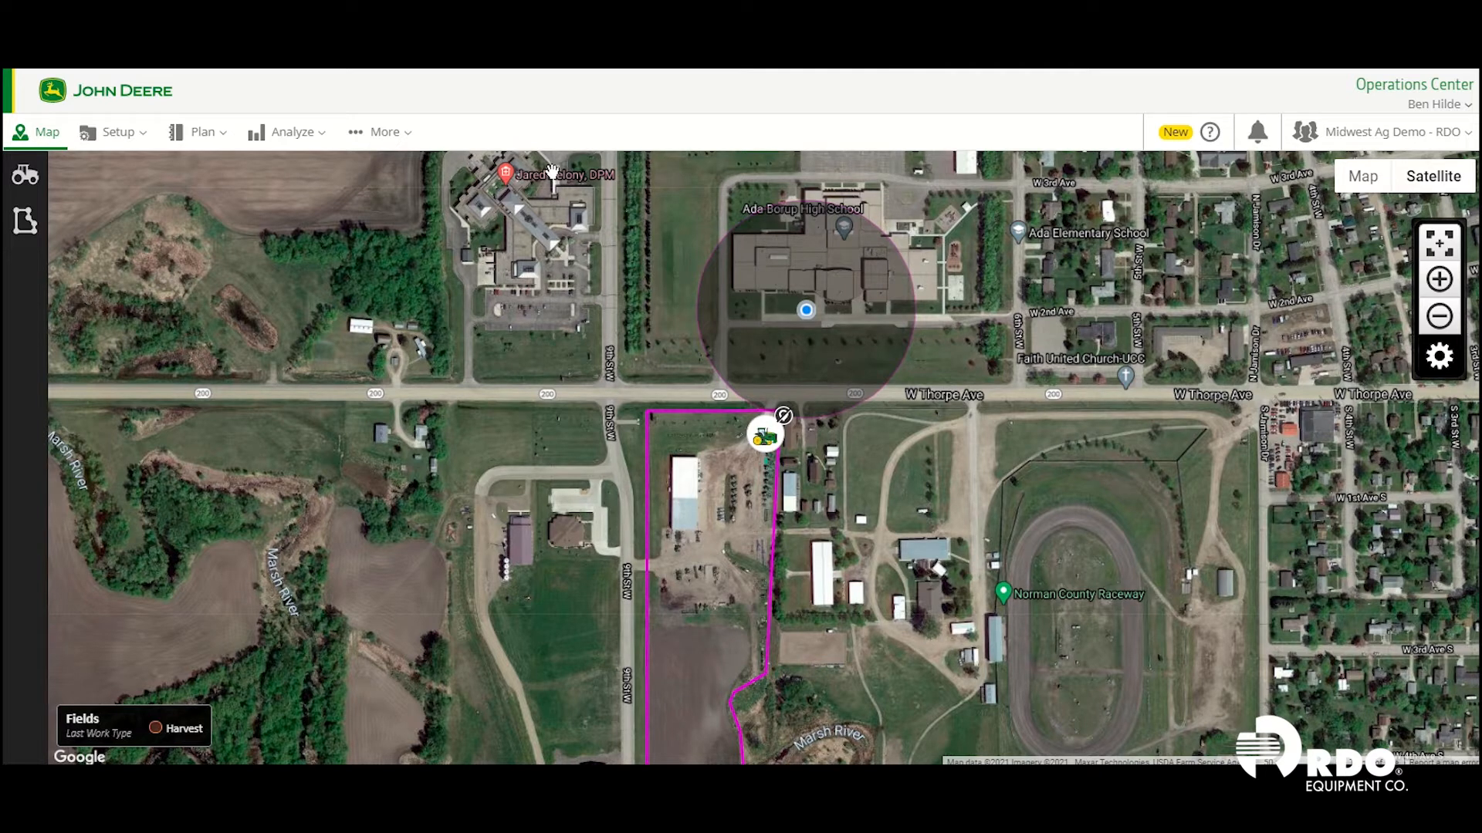
mouse_move(494, 289)
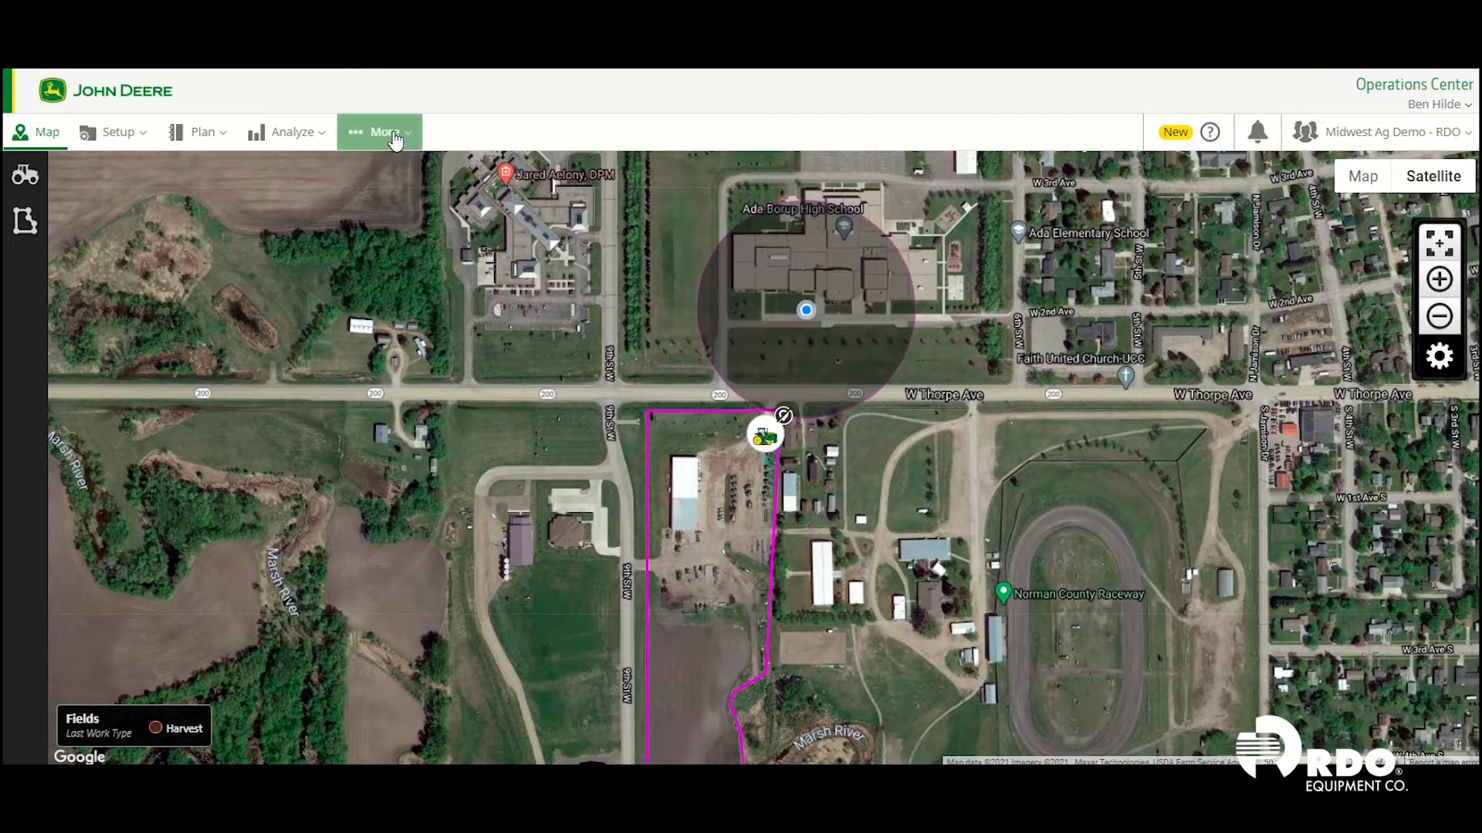
Navigate to the organization's uploaded Files list from the More menu
left_click(380, 131)
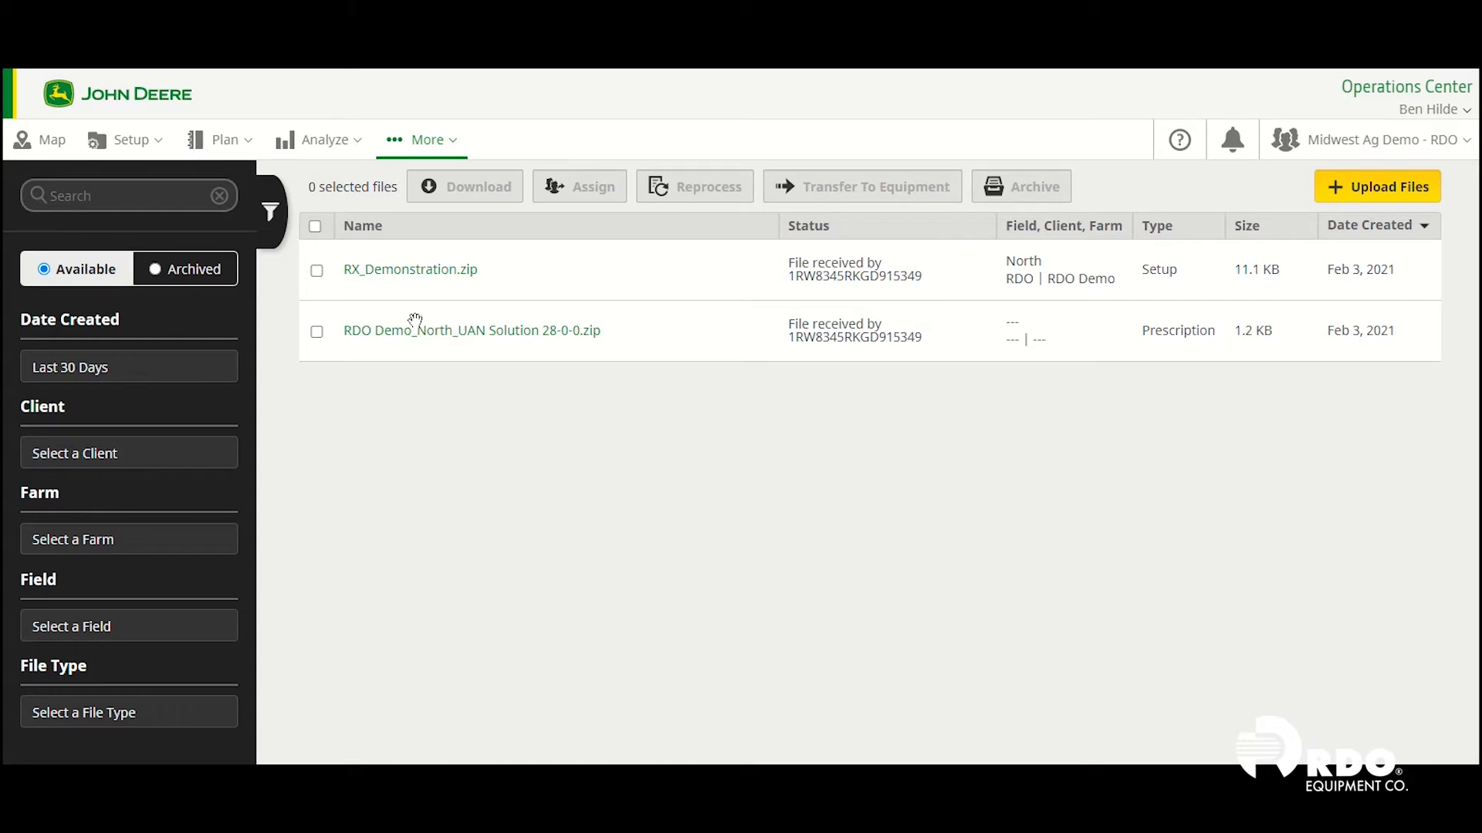
mouse_move(410, 449)
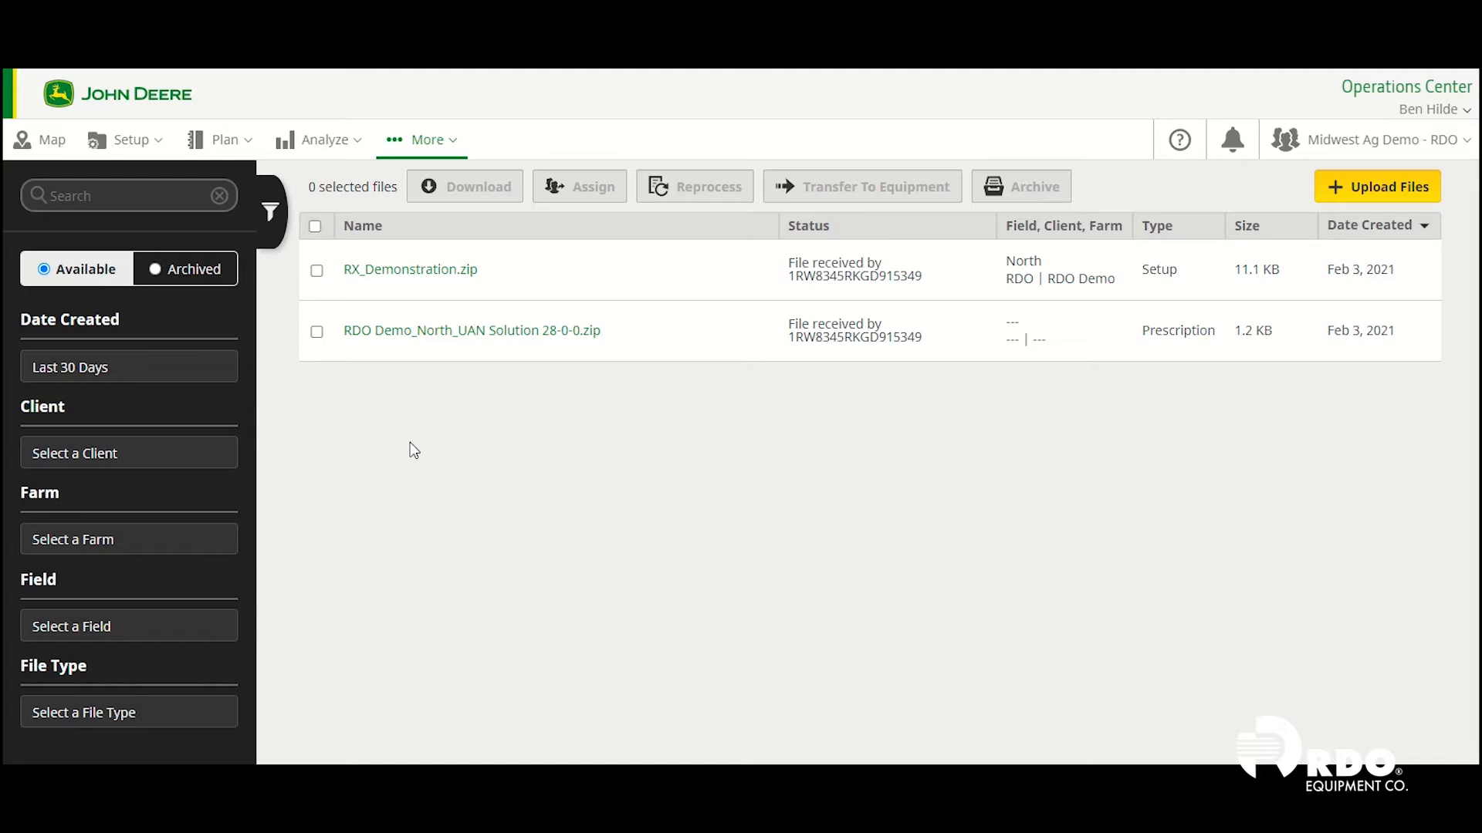
mouse_move(352, 373)
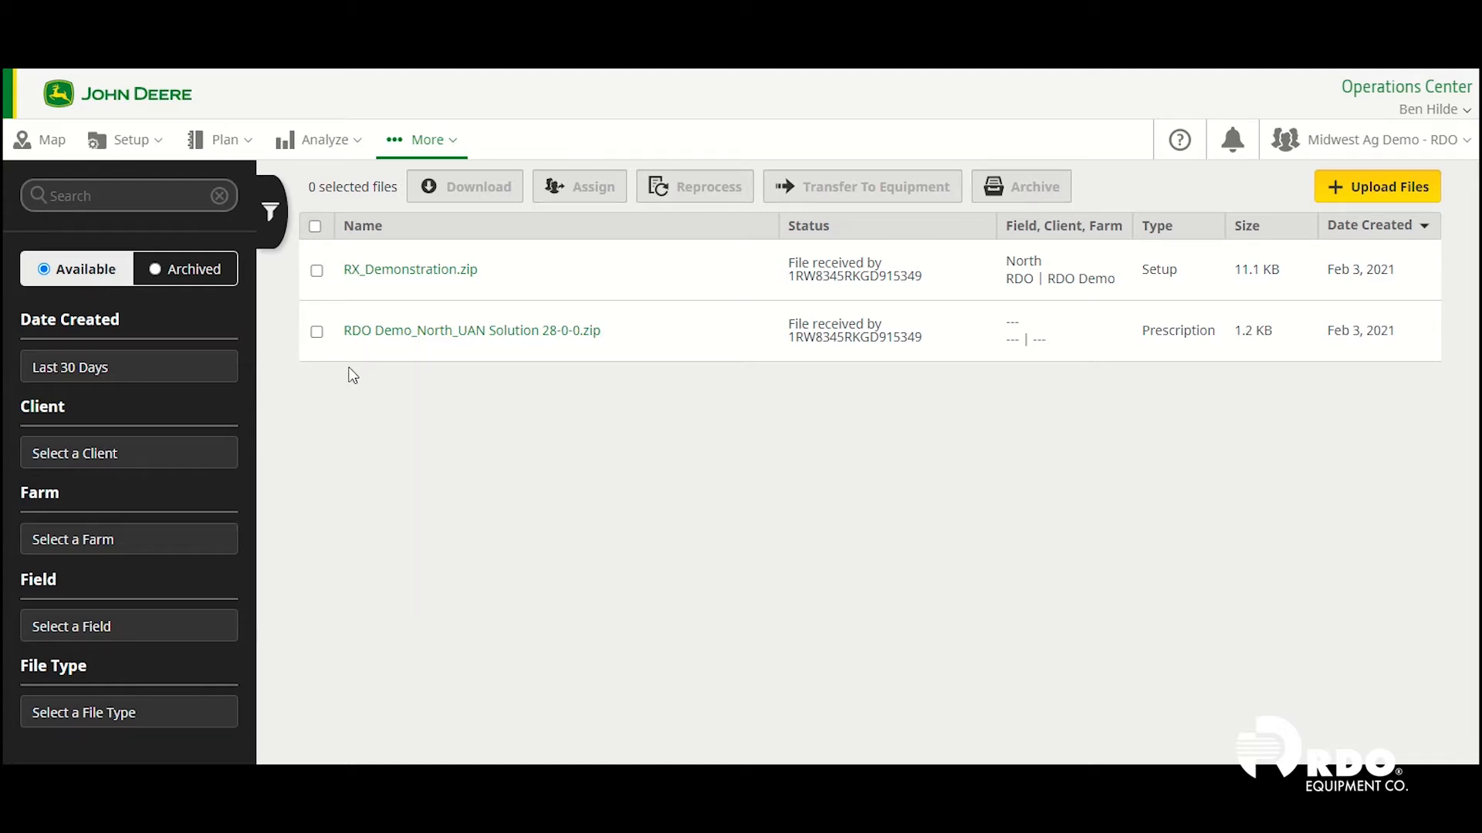
Transfer the RDO Demo_North_UAN Solution 28-0-0.zip prescription to the 8345RT tractor
left_click(316, 333)
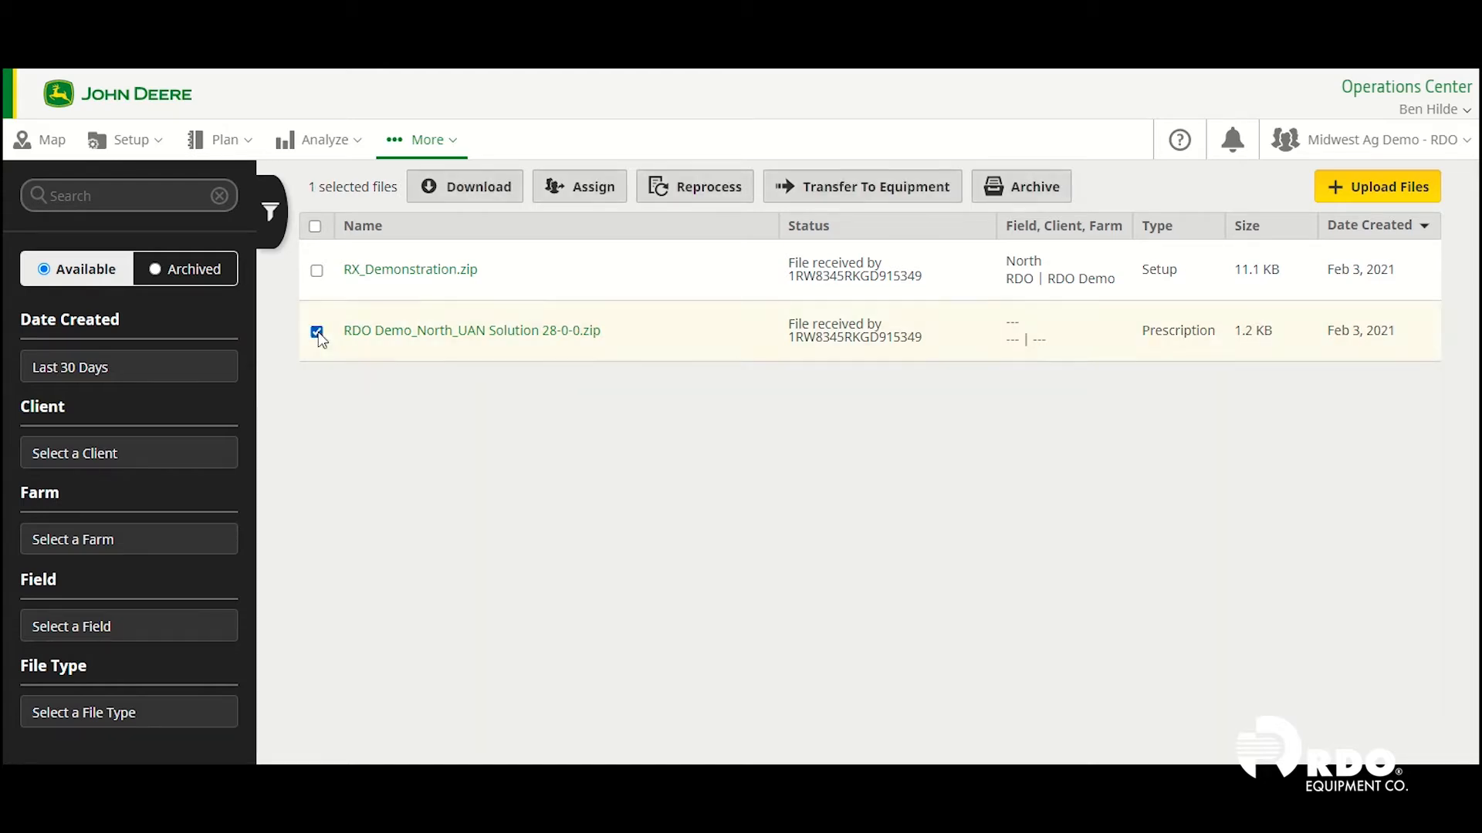
mouse_move(701, 408)
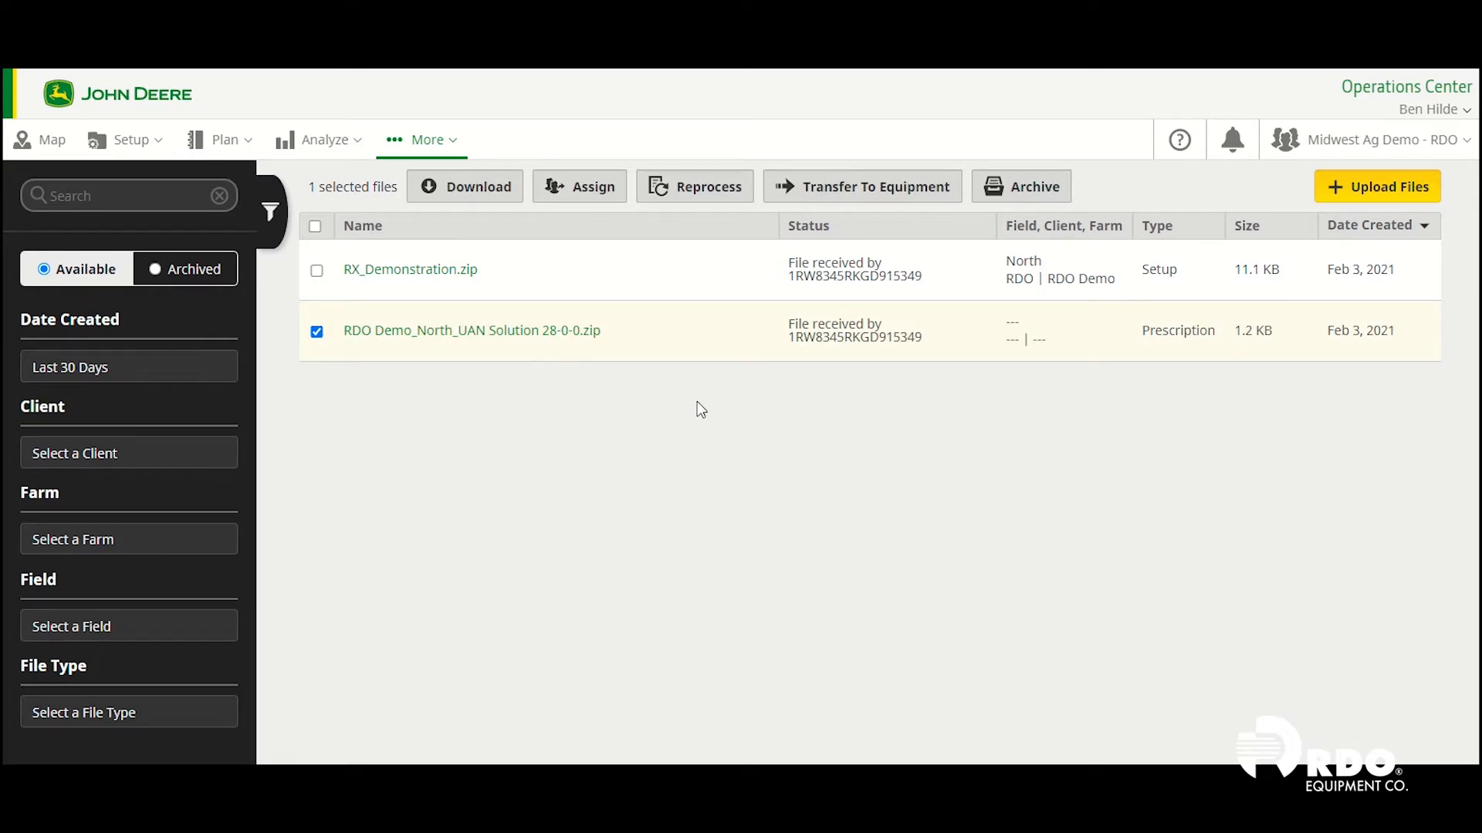
mouse_move(847, 187)
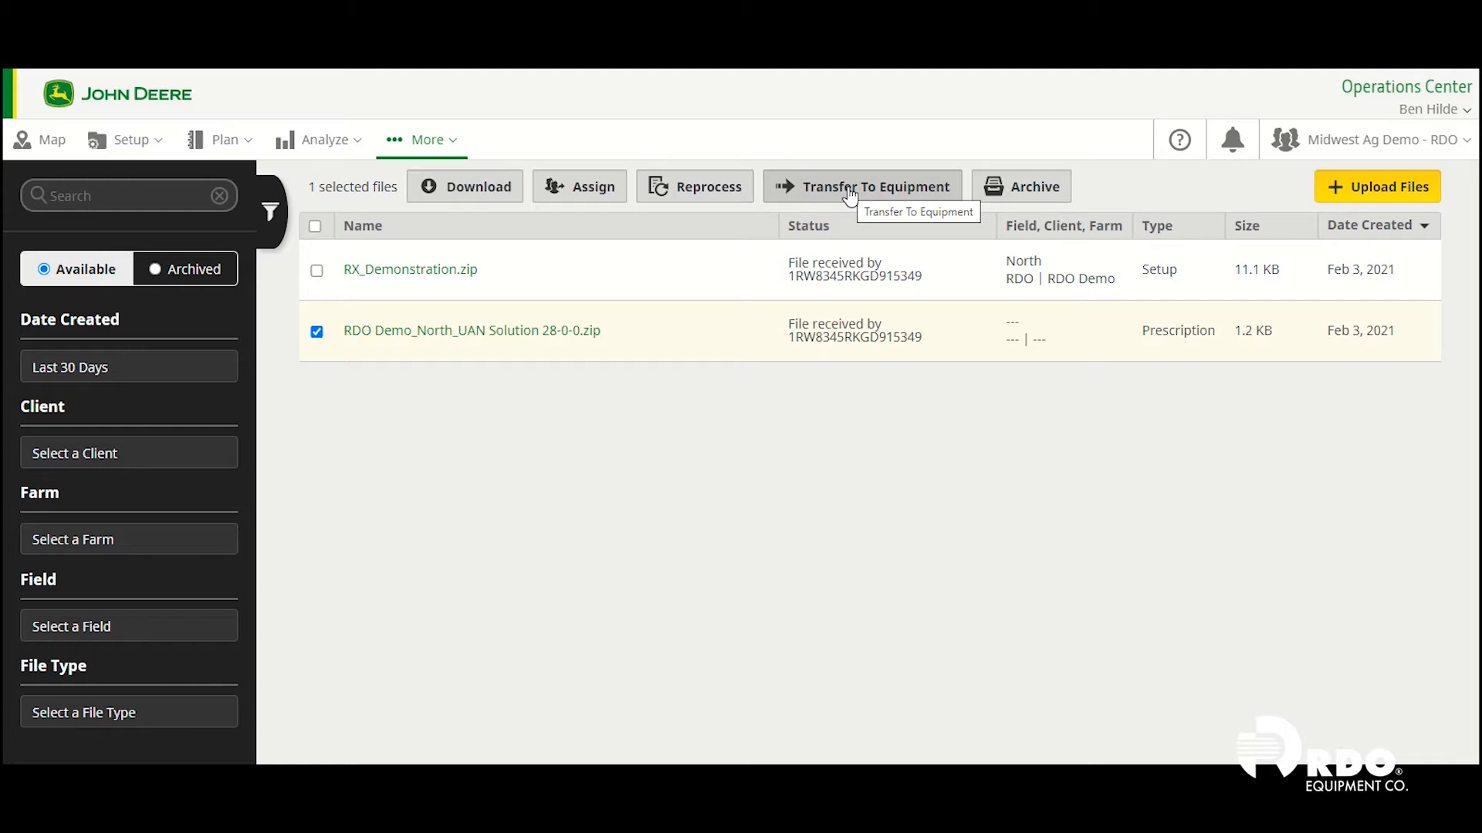
left_click(874, 187)
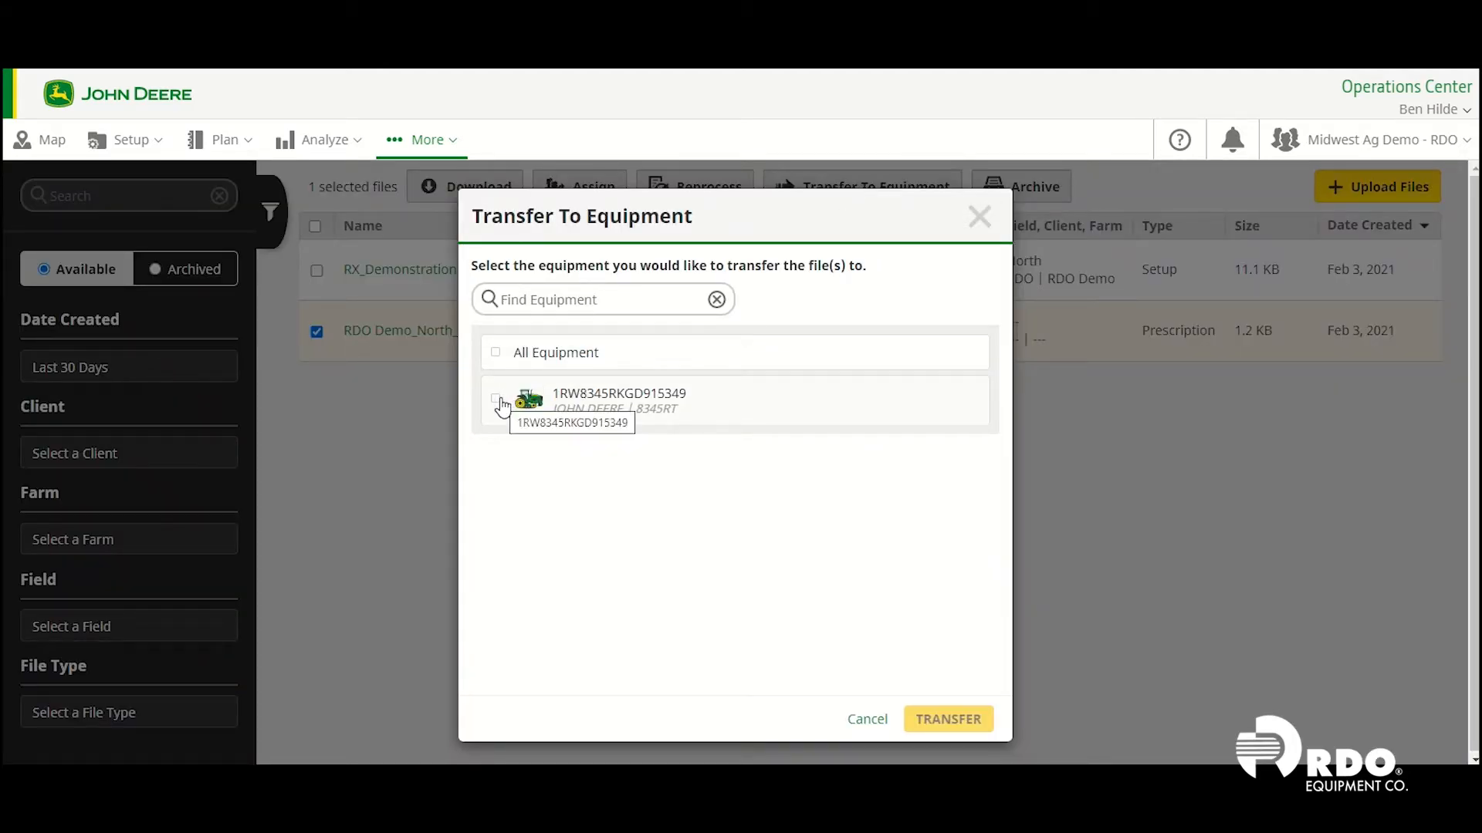
left_click(495, 400)
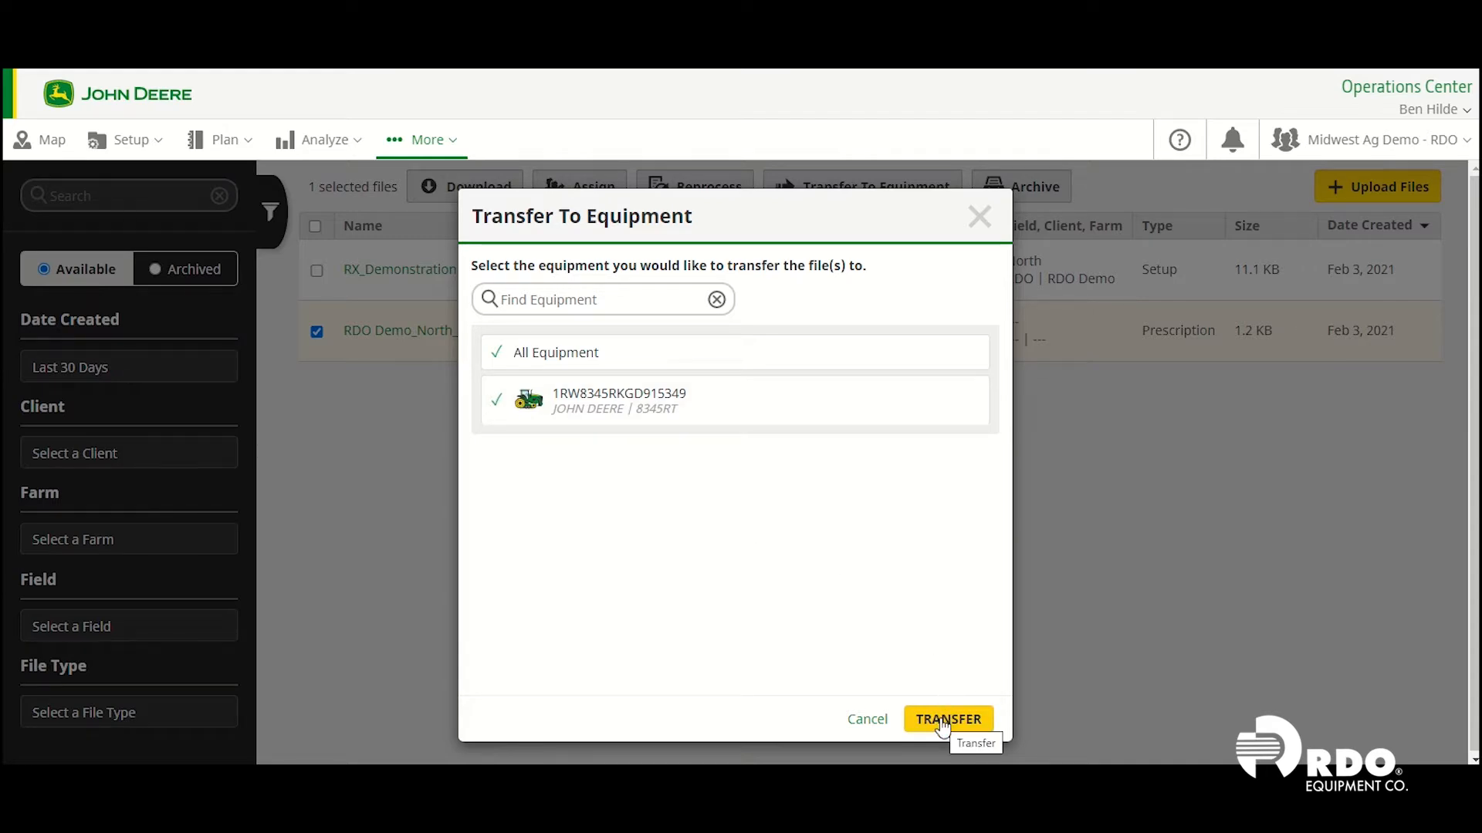
left_click(948, 719)
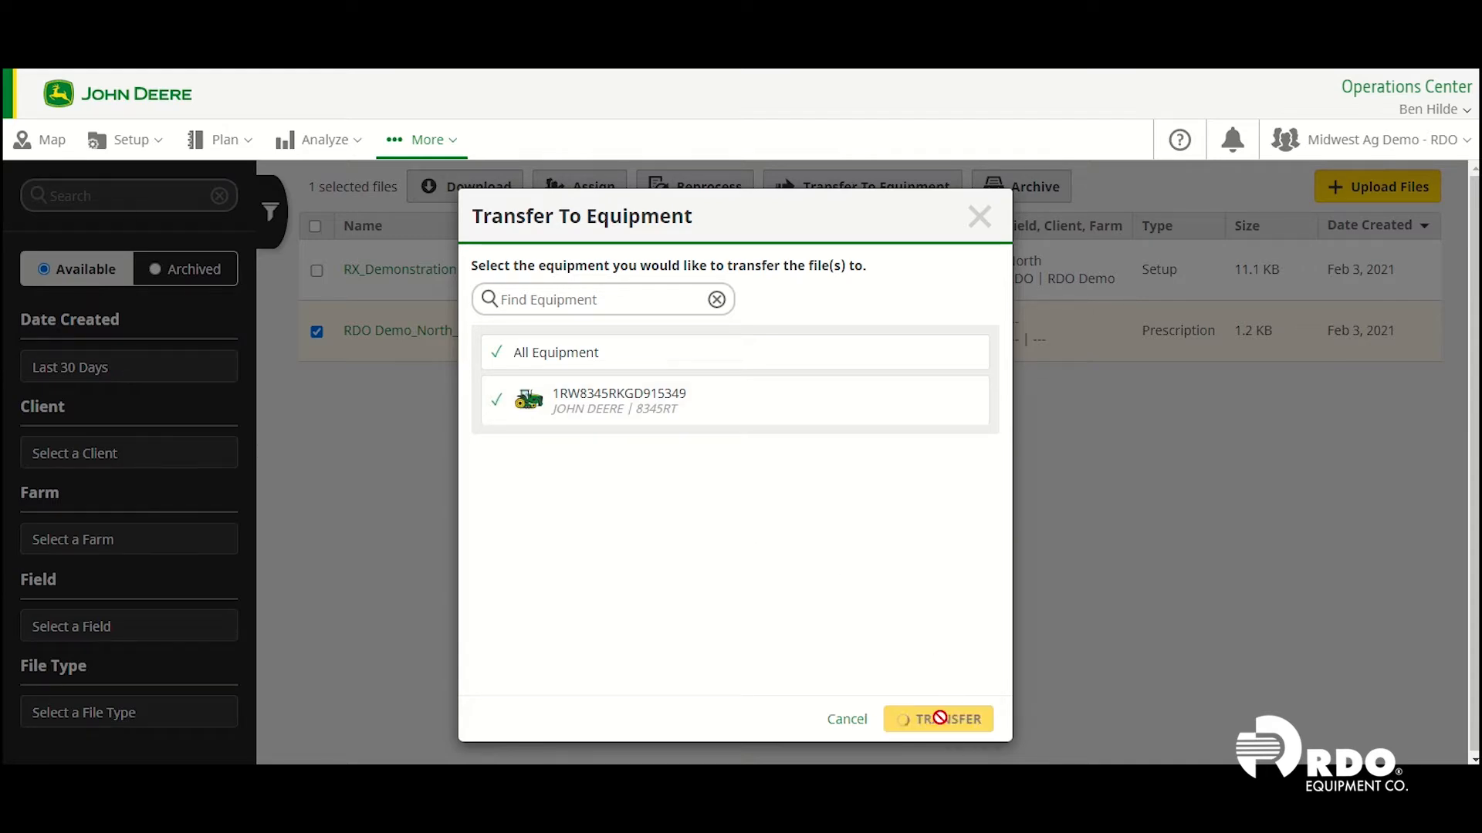
left_click(937, 719)
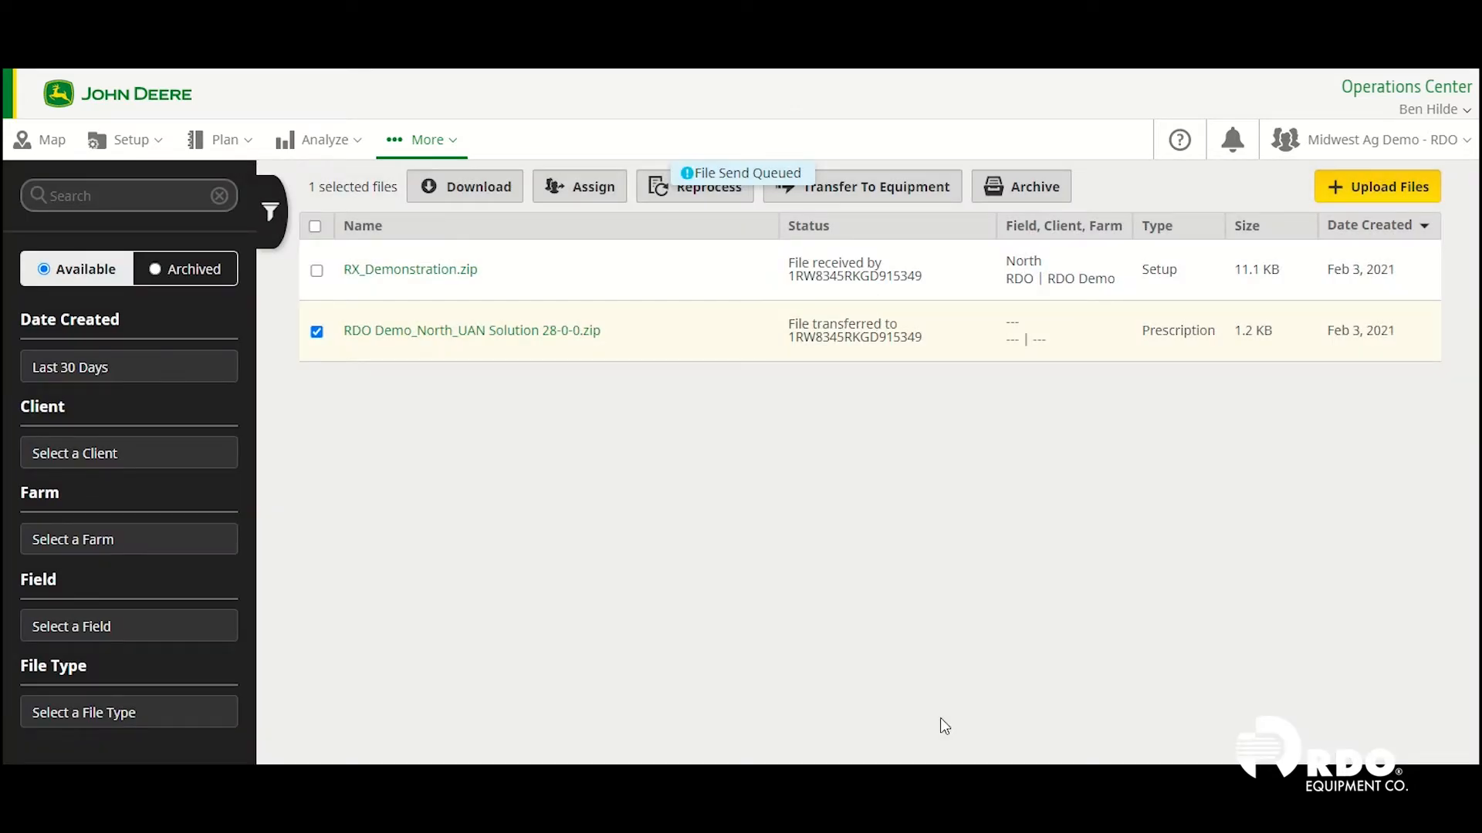
mouse_move(792, 759)
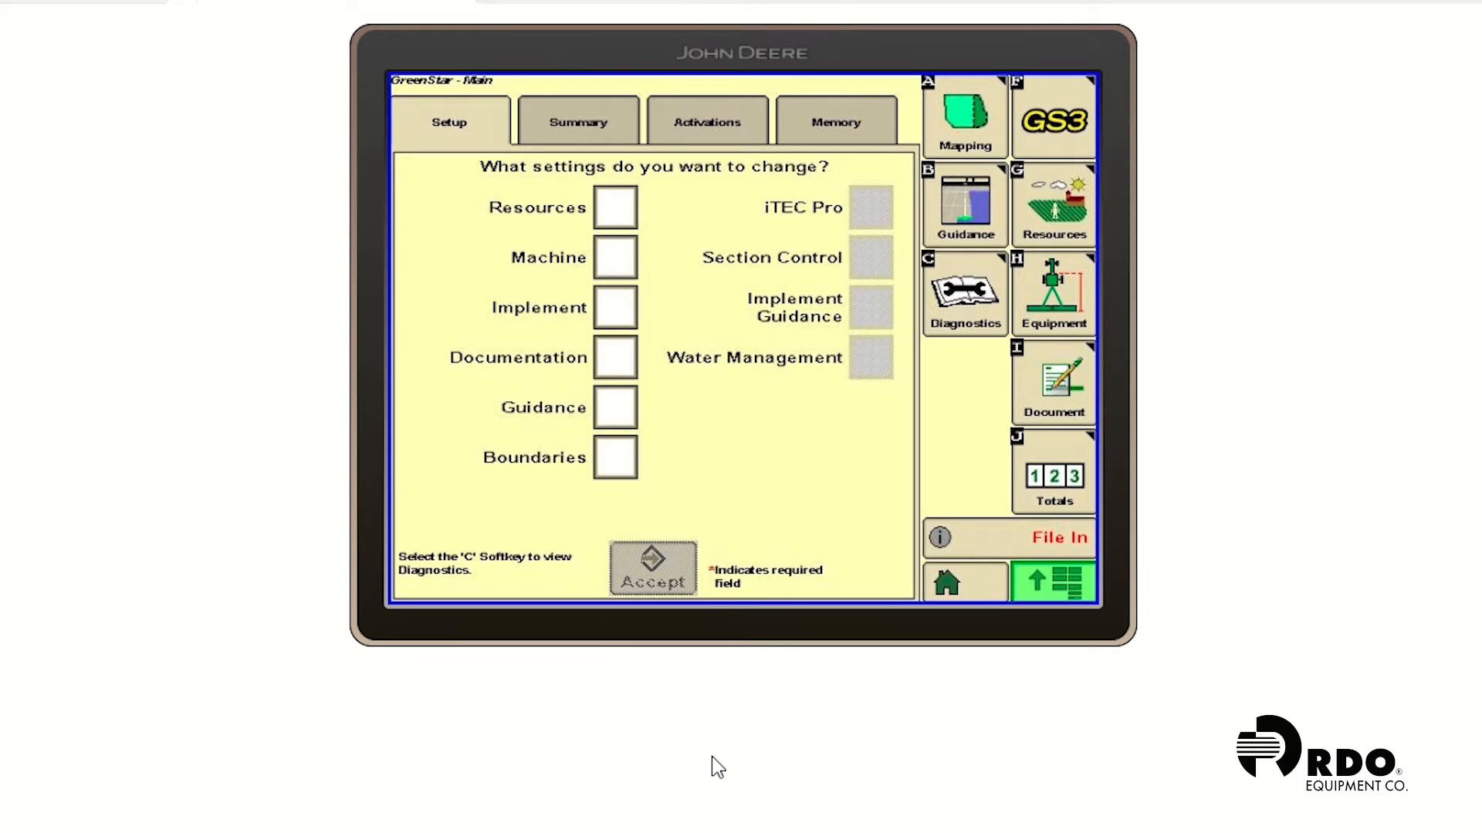
Accept the incoming File In transfer and import the UAN Solution Rx alongside existing prescriptions
left_click(835, 120)
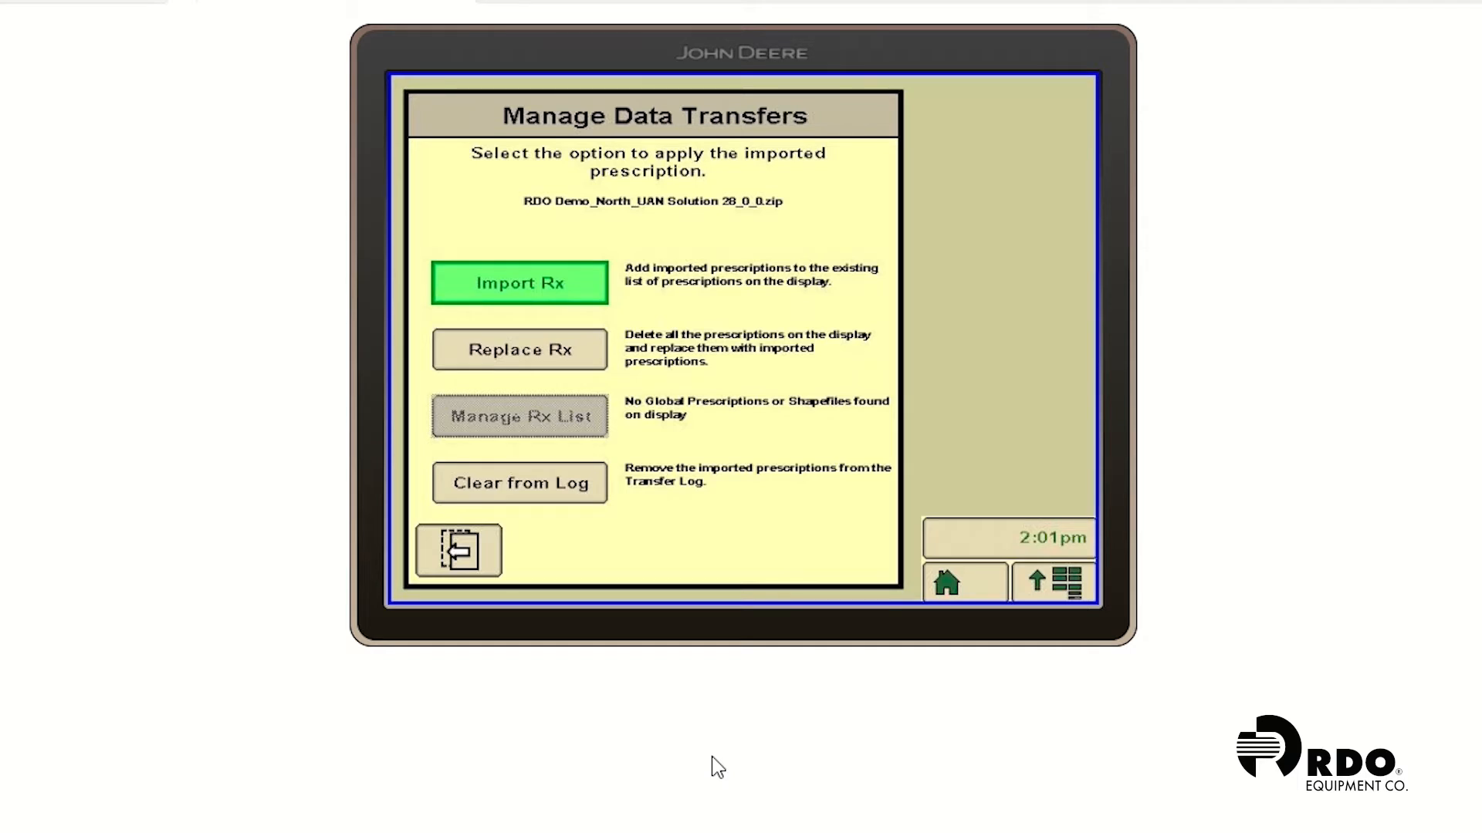
left_click(519, 283)
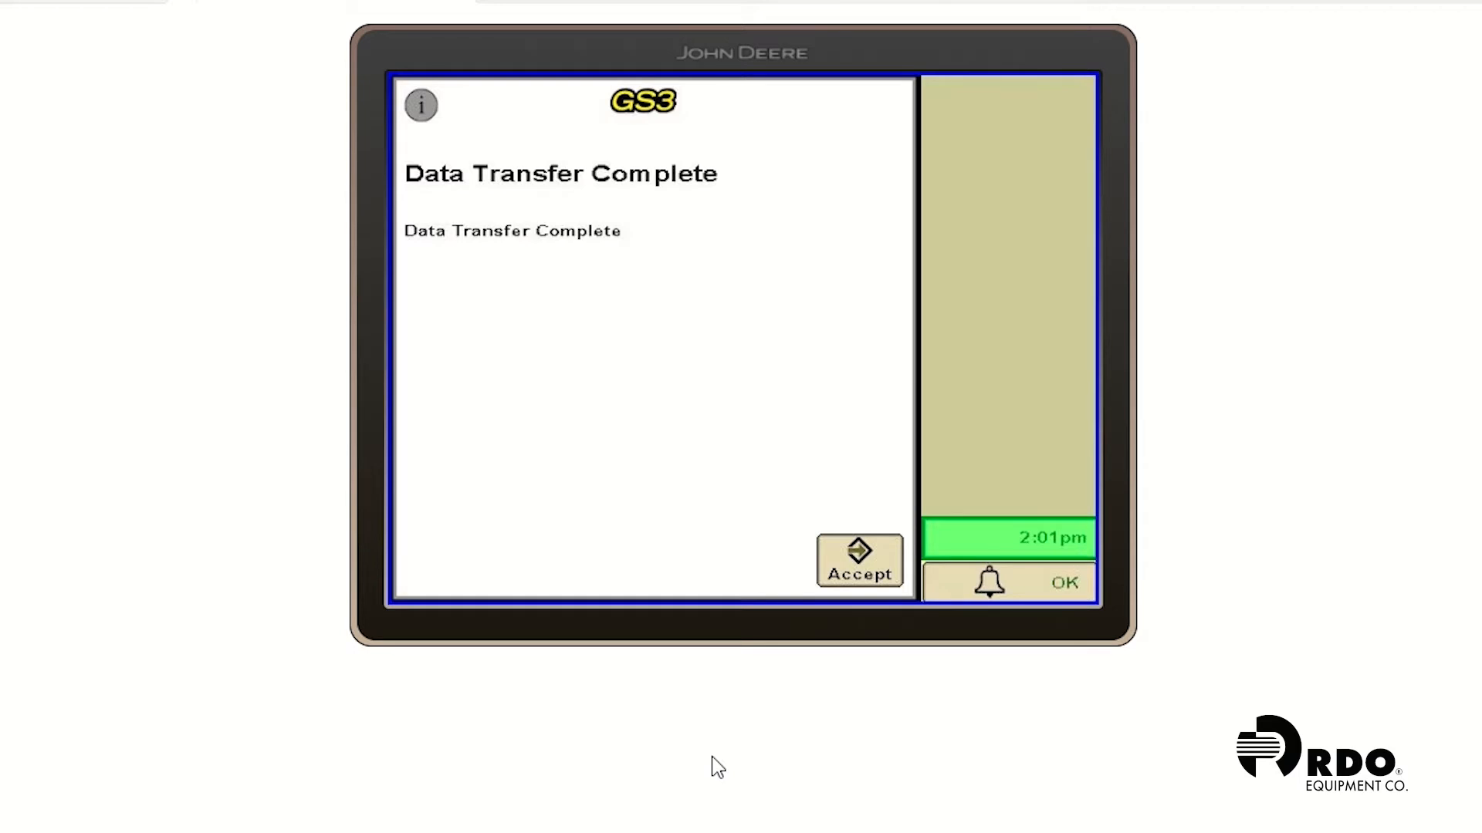
Accept the Data Transfer Complete notice and go to the product application Document page
left_click(857, 558)
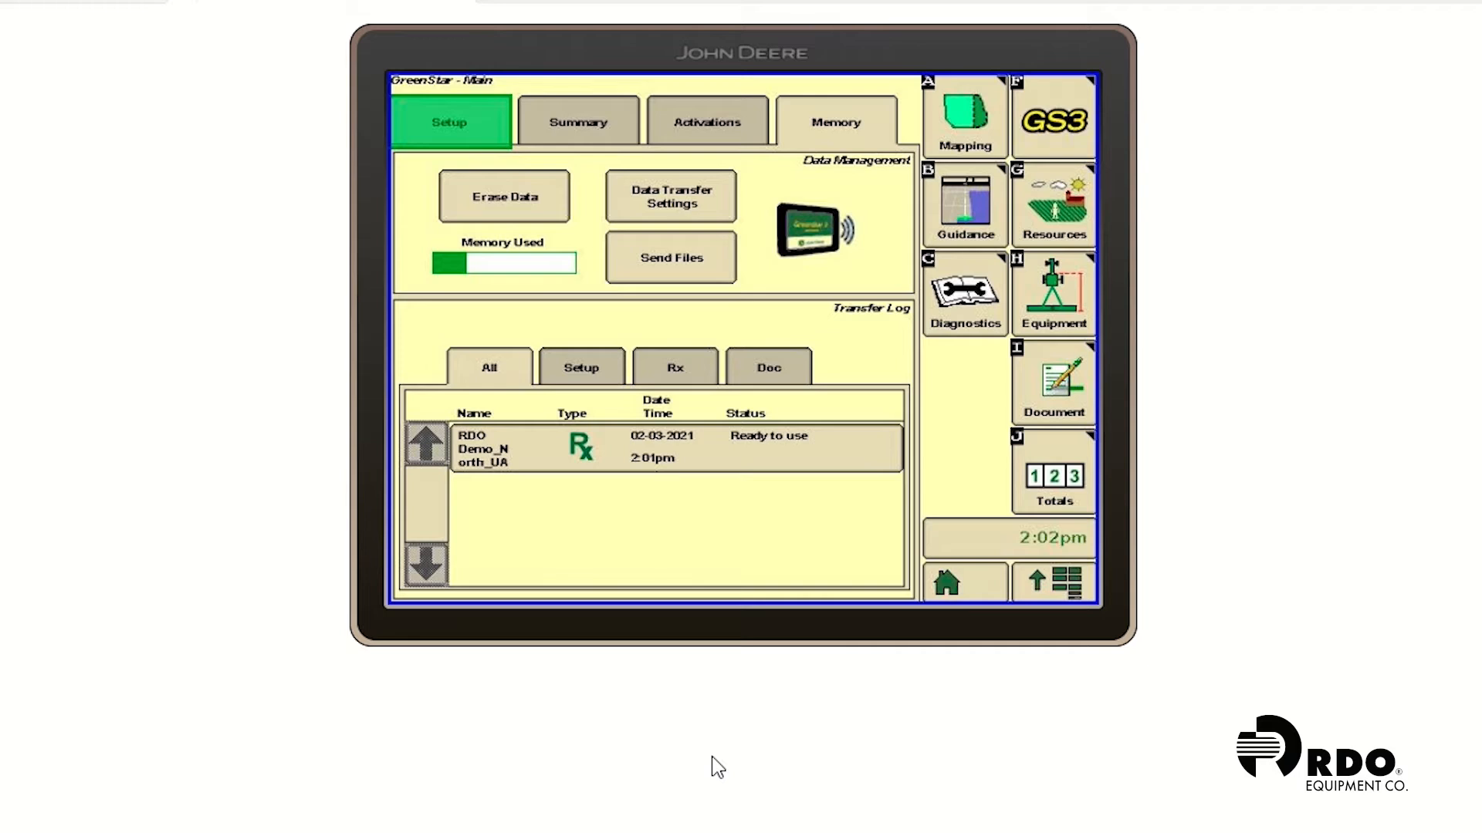
left_click(1052, 382)
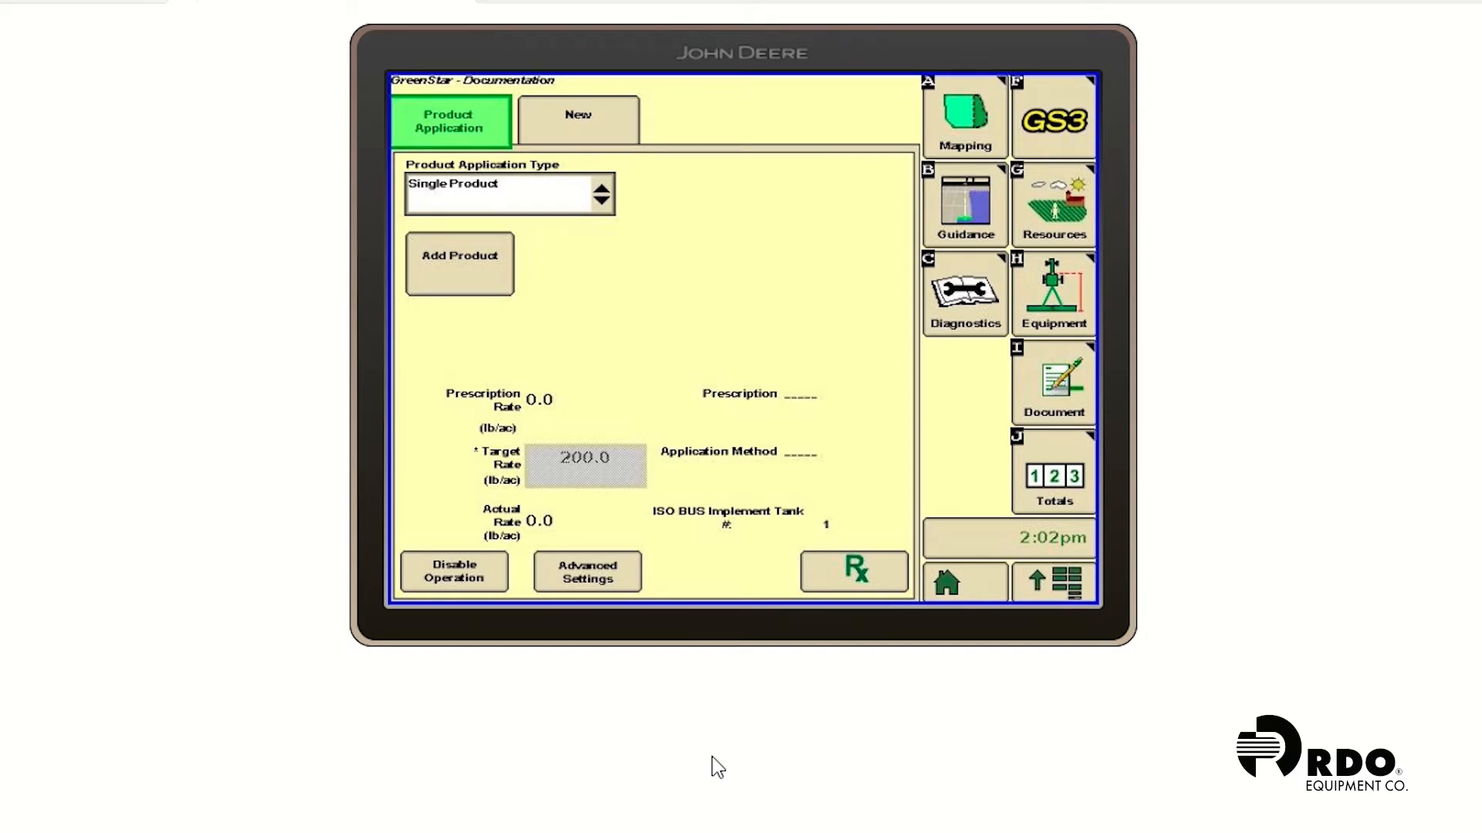
Add a Fertilizer product named 28-0-0 to the application documentation
left_click(459, 262)
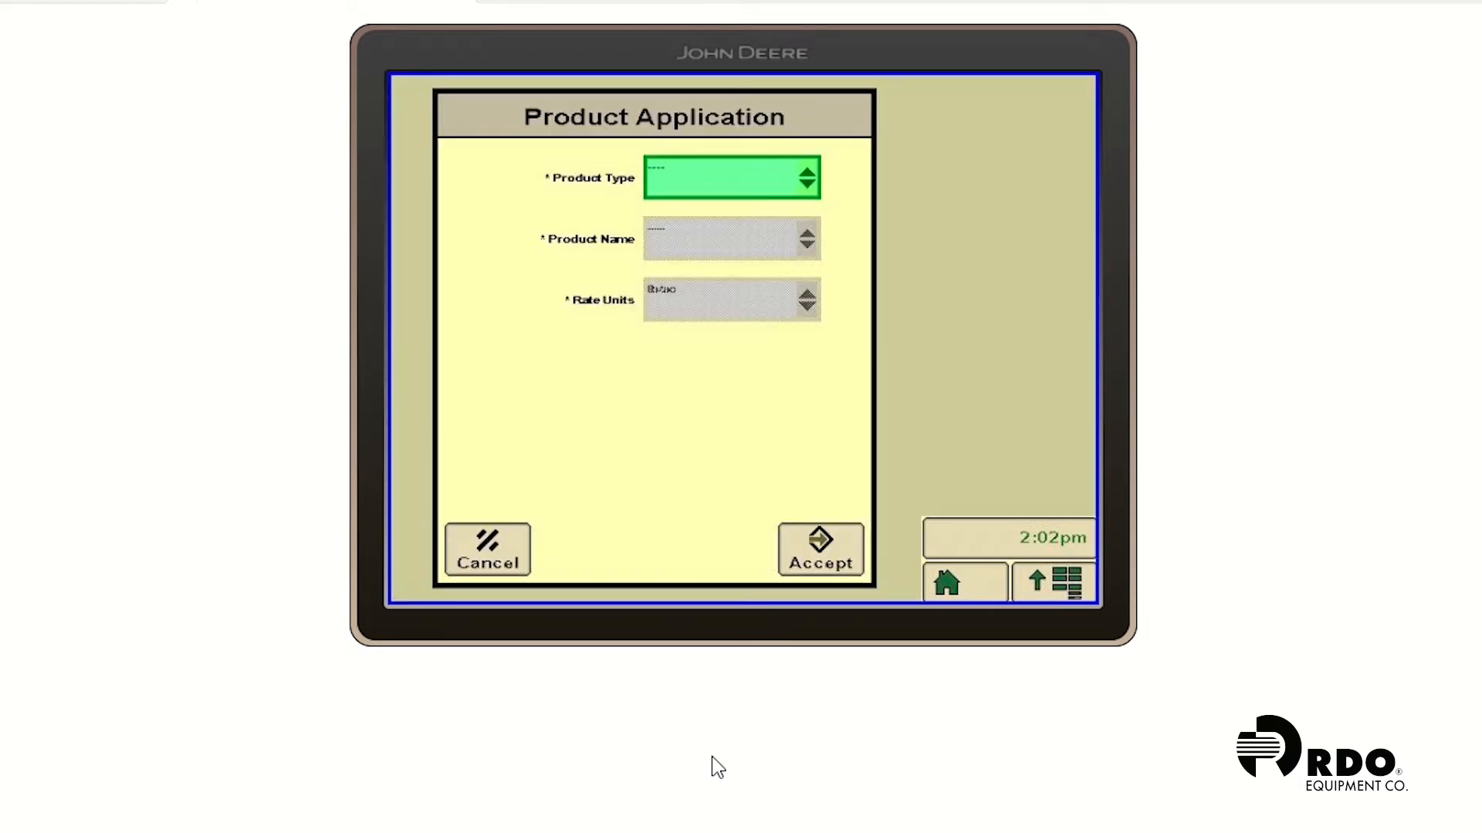
left_click(730, 176)
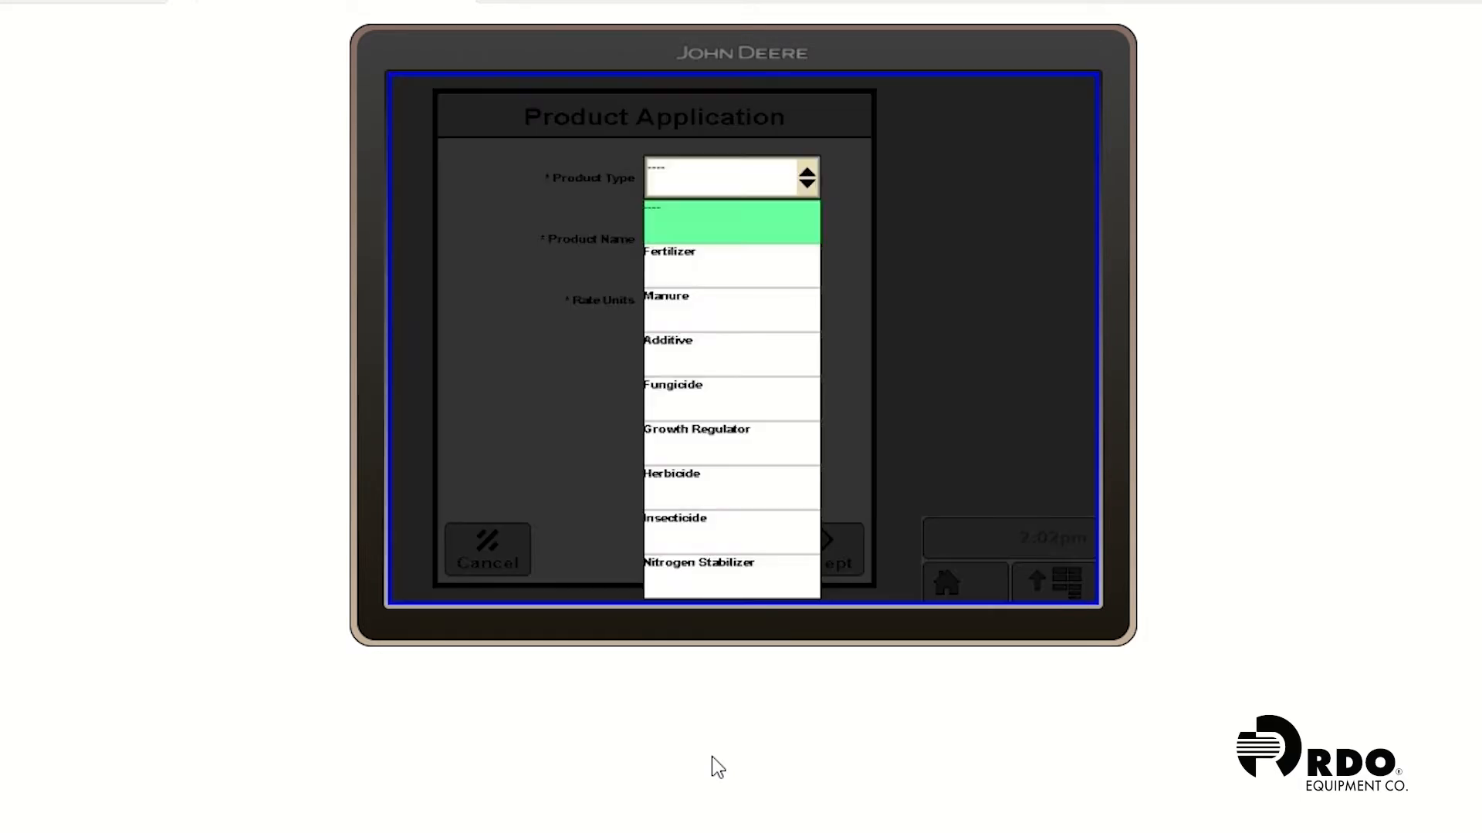
left_click(669, 252)
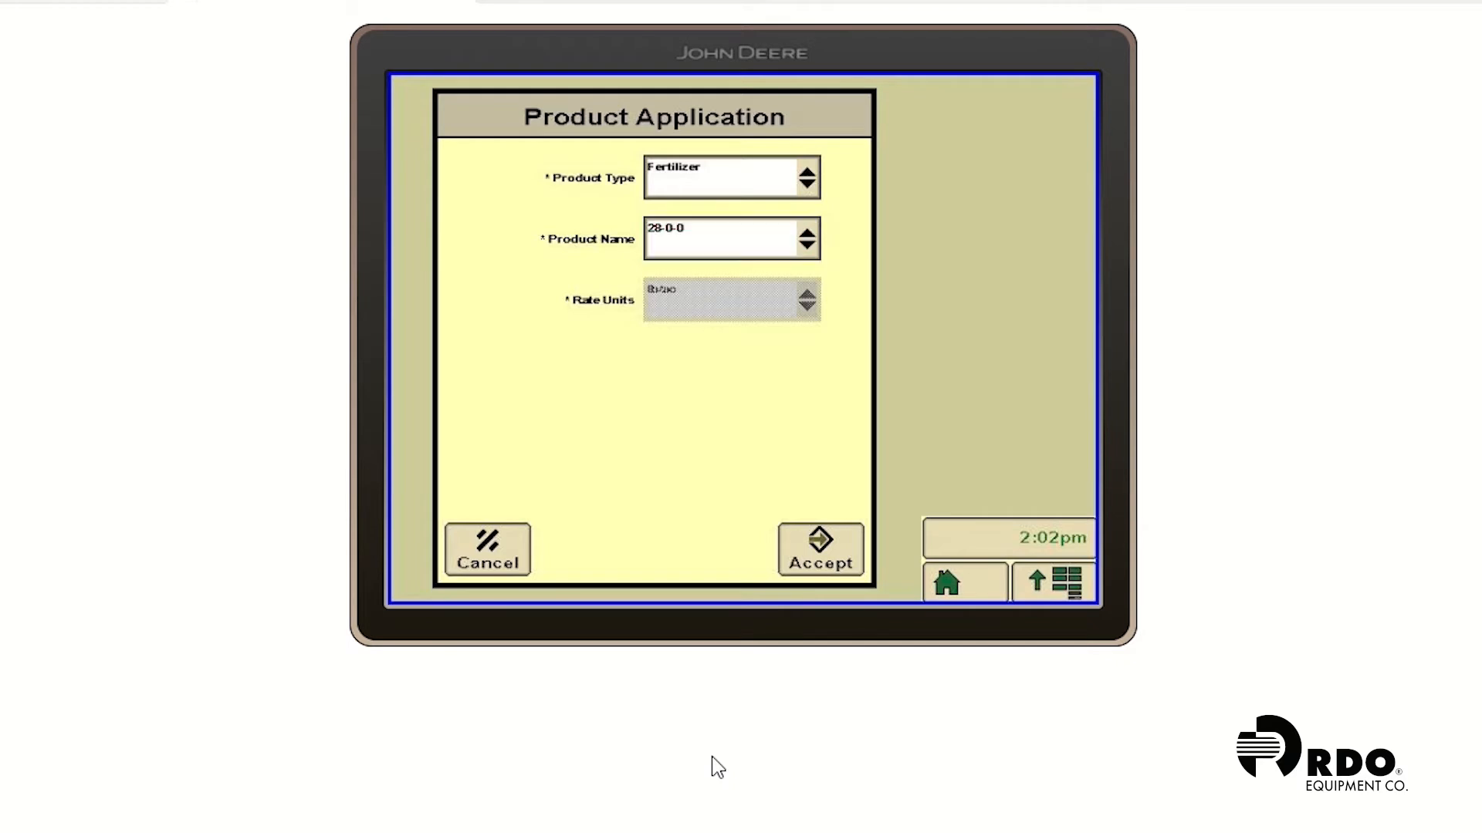
left_click(818, 549)
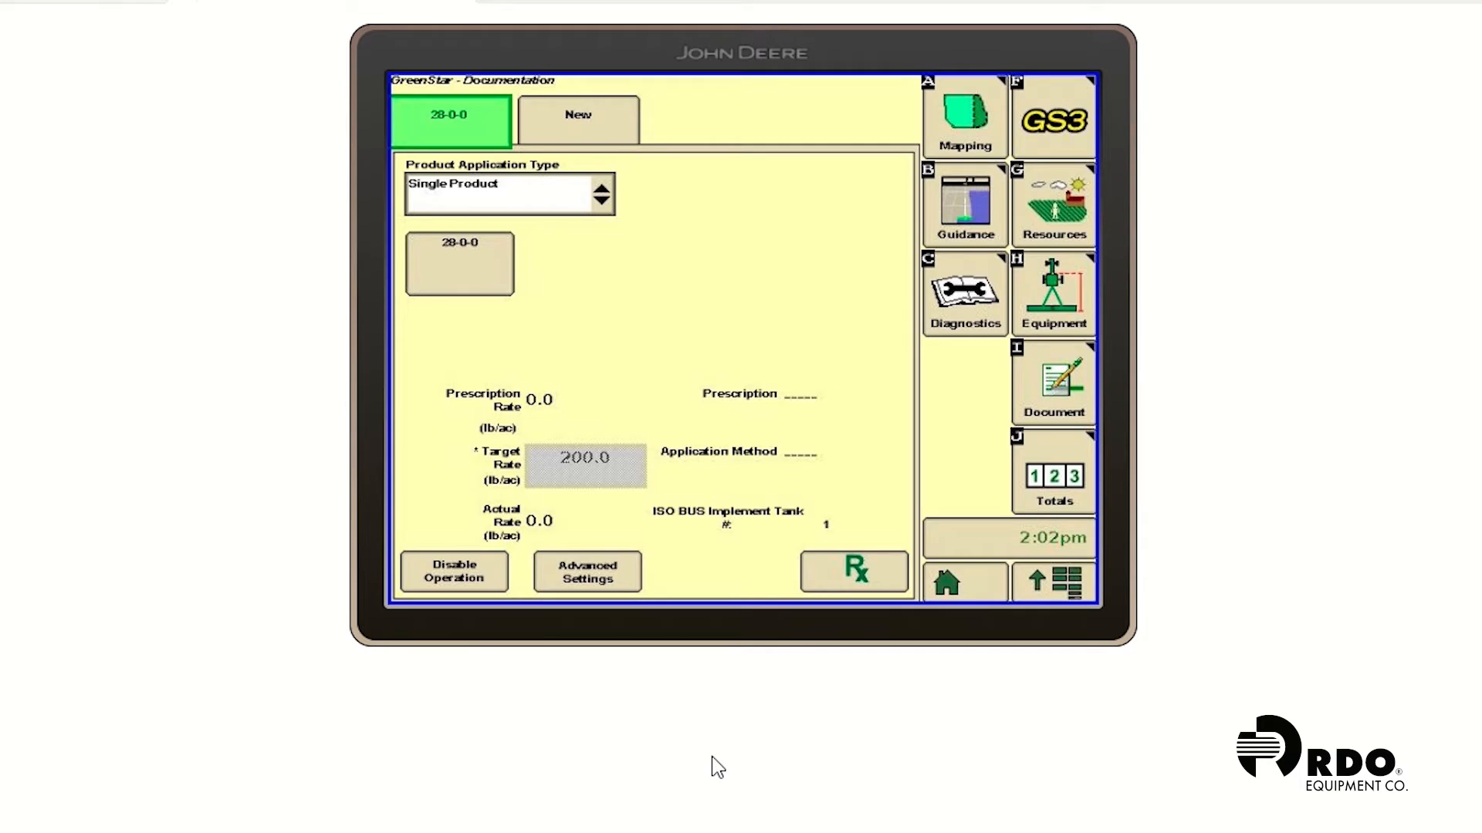
Choose Shapefile as the prescription source for the 28-0-0 product
left_click(851, 571)
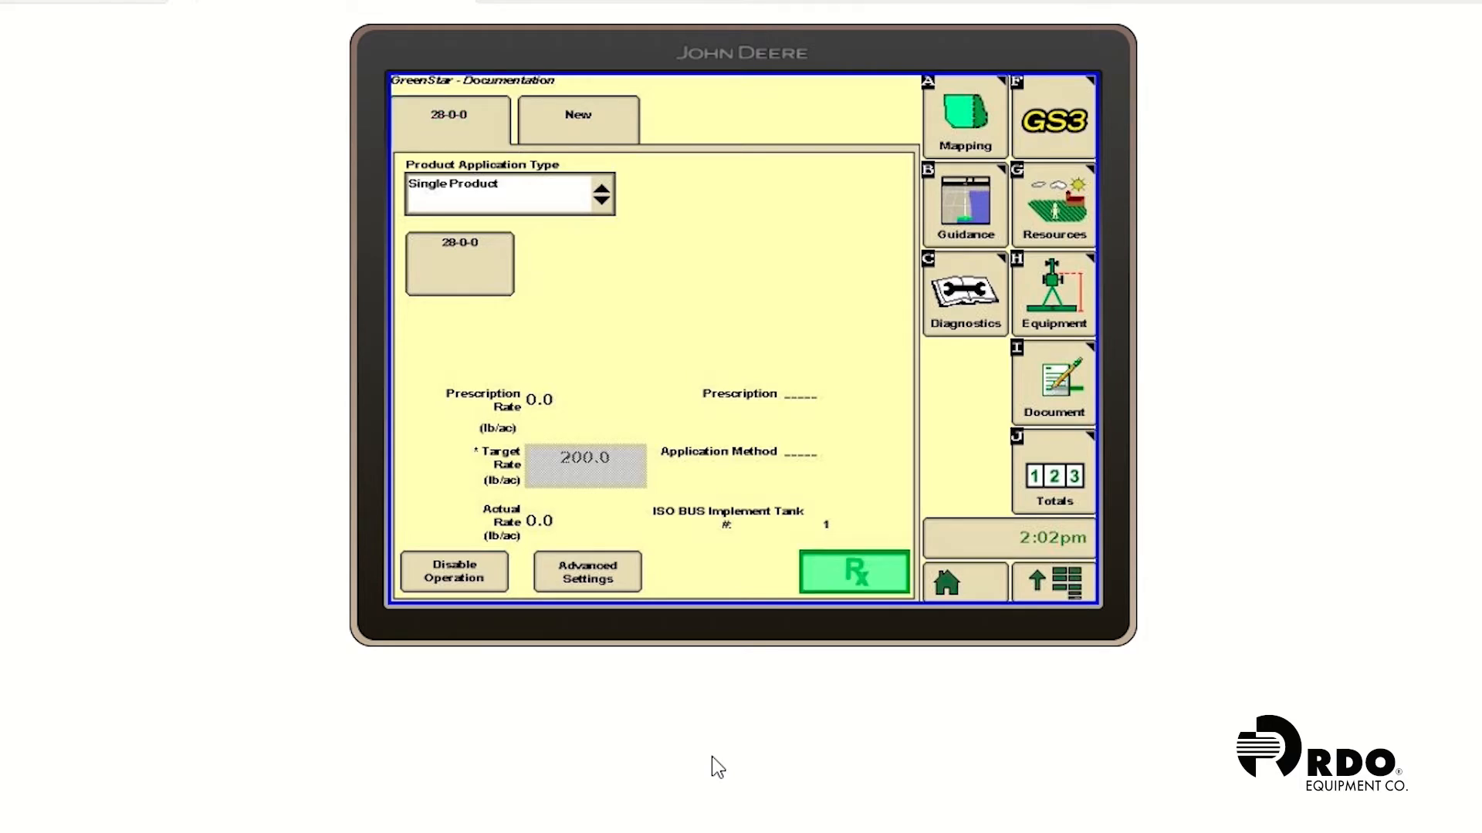
left_click(852, 572)
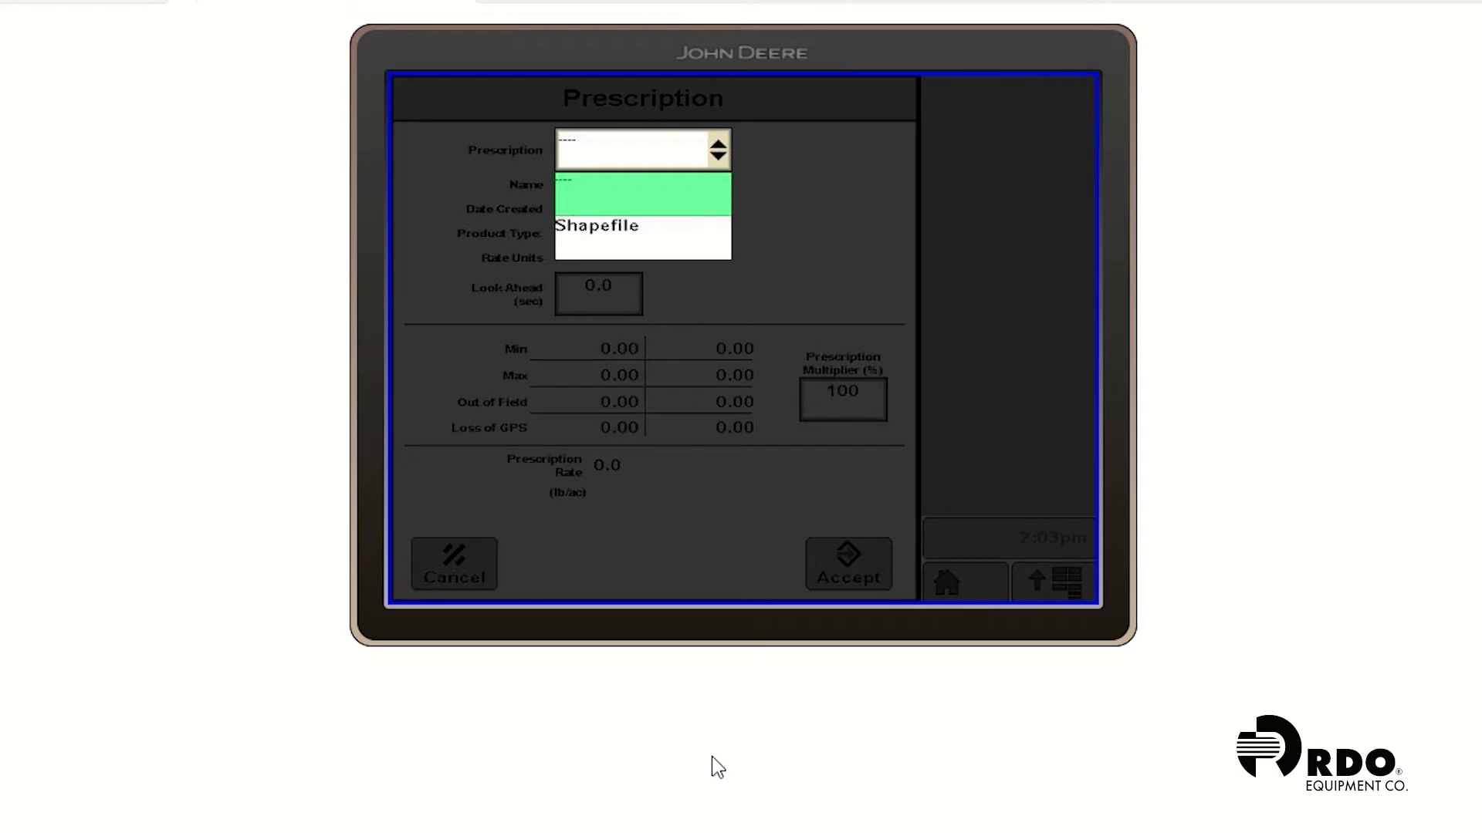
left_click(596, 225)
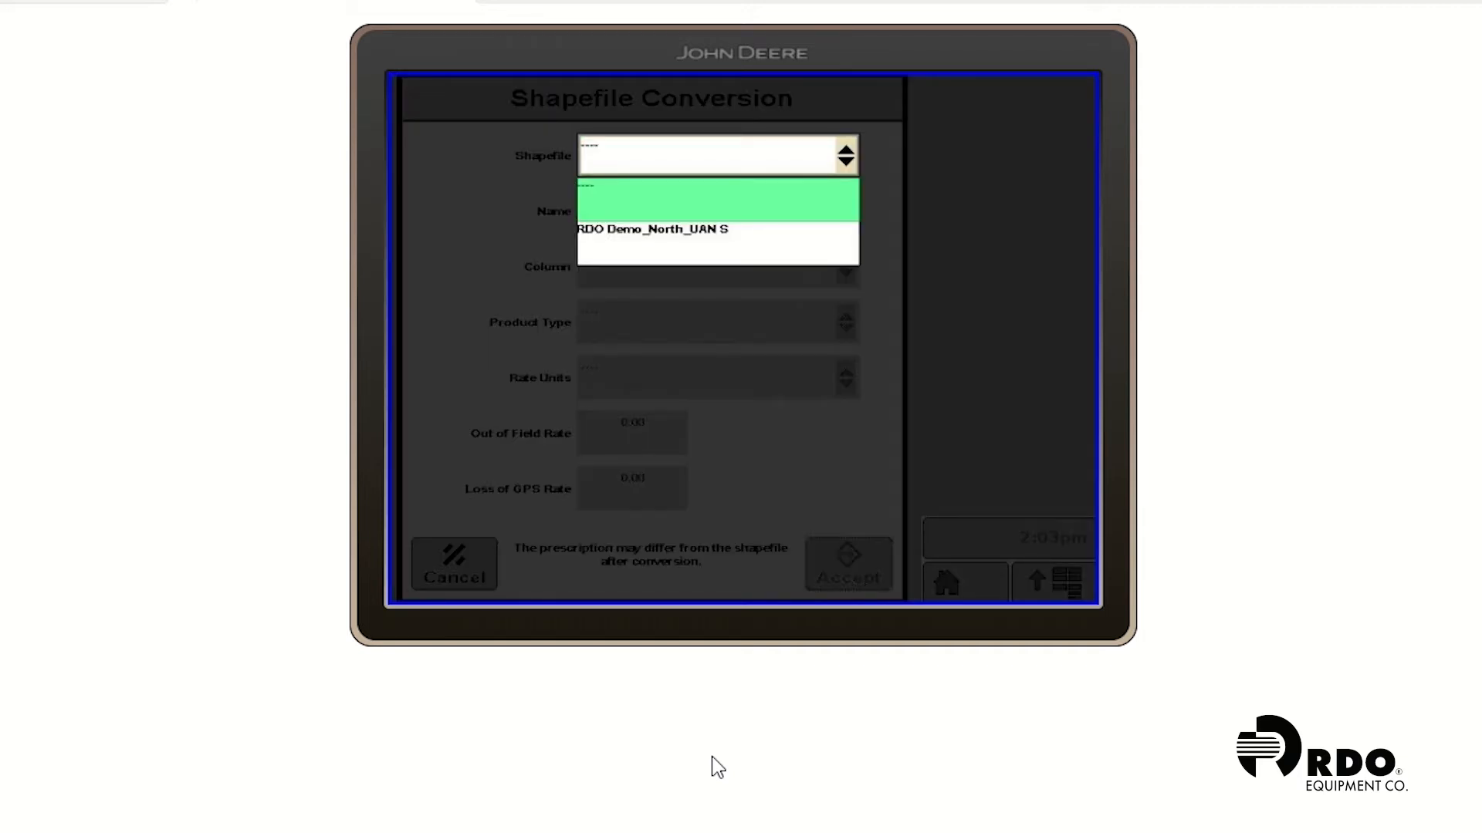
Select the RDO Demo_North_UAN shapefile with lb/ac rate units
left_click(650, 228)
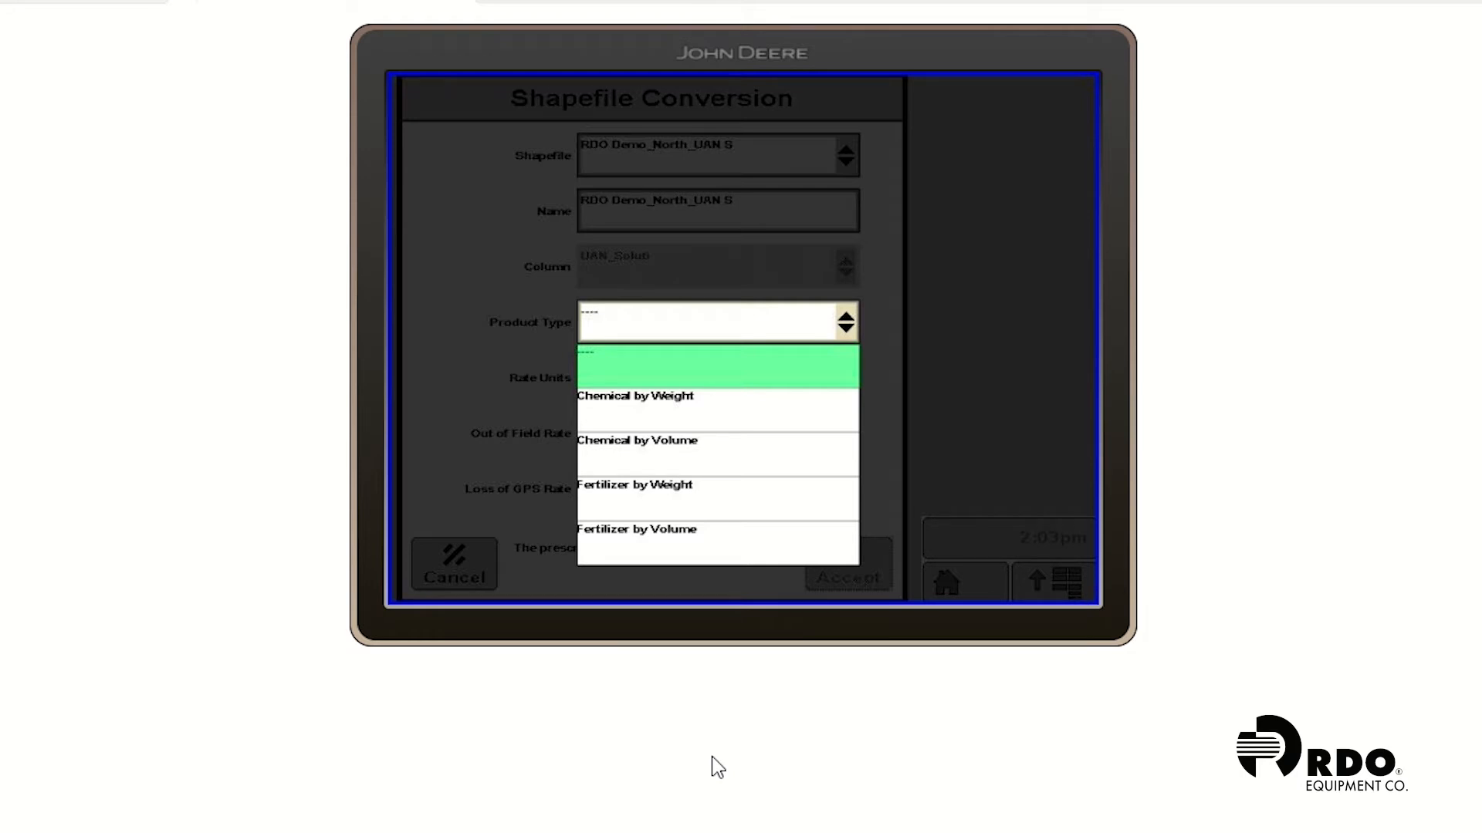
left_click(634, 485)
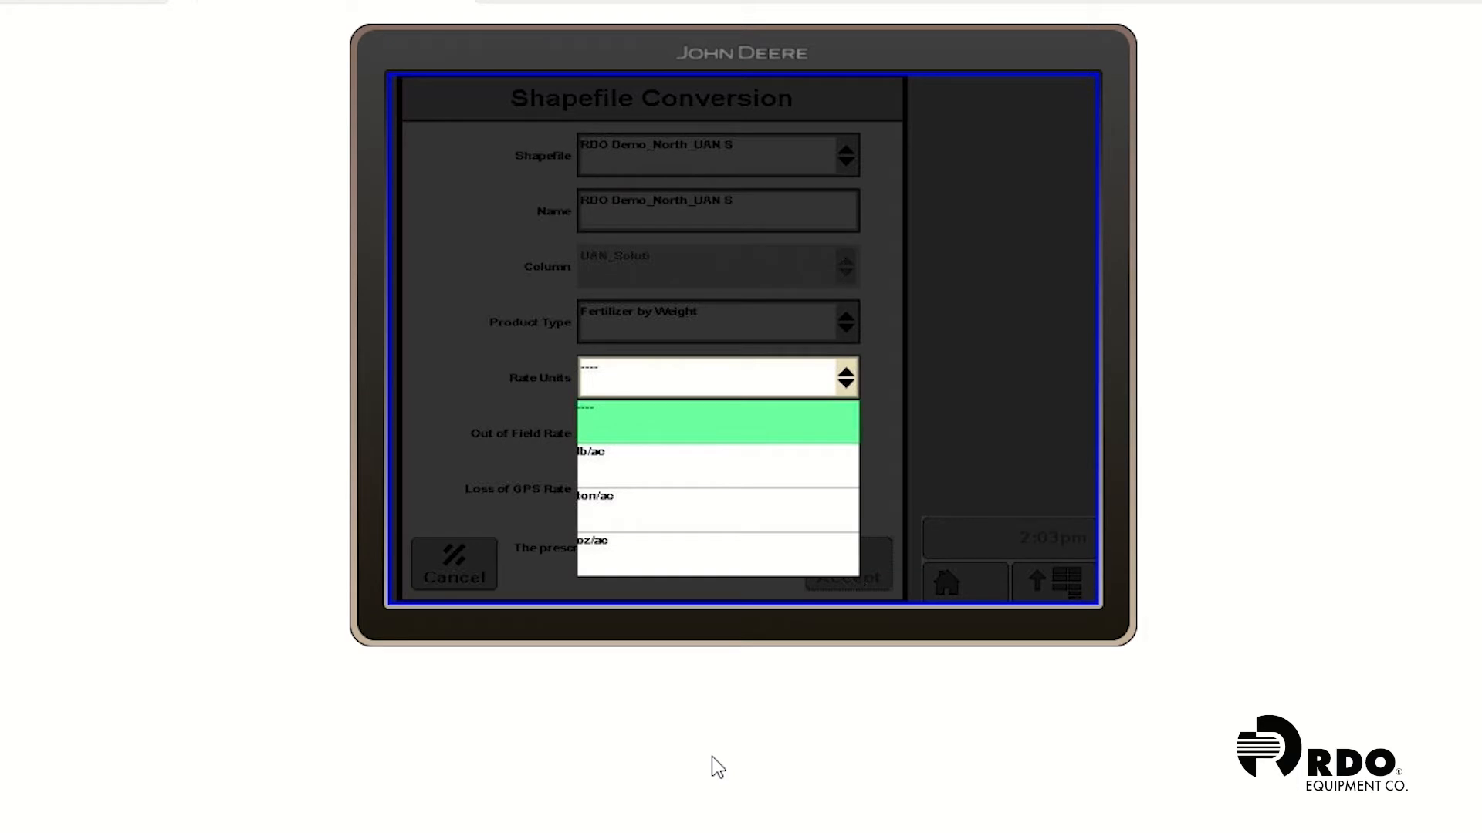
left_click(591, 451)
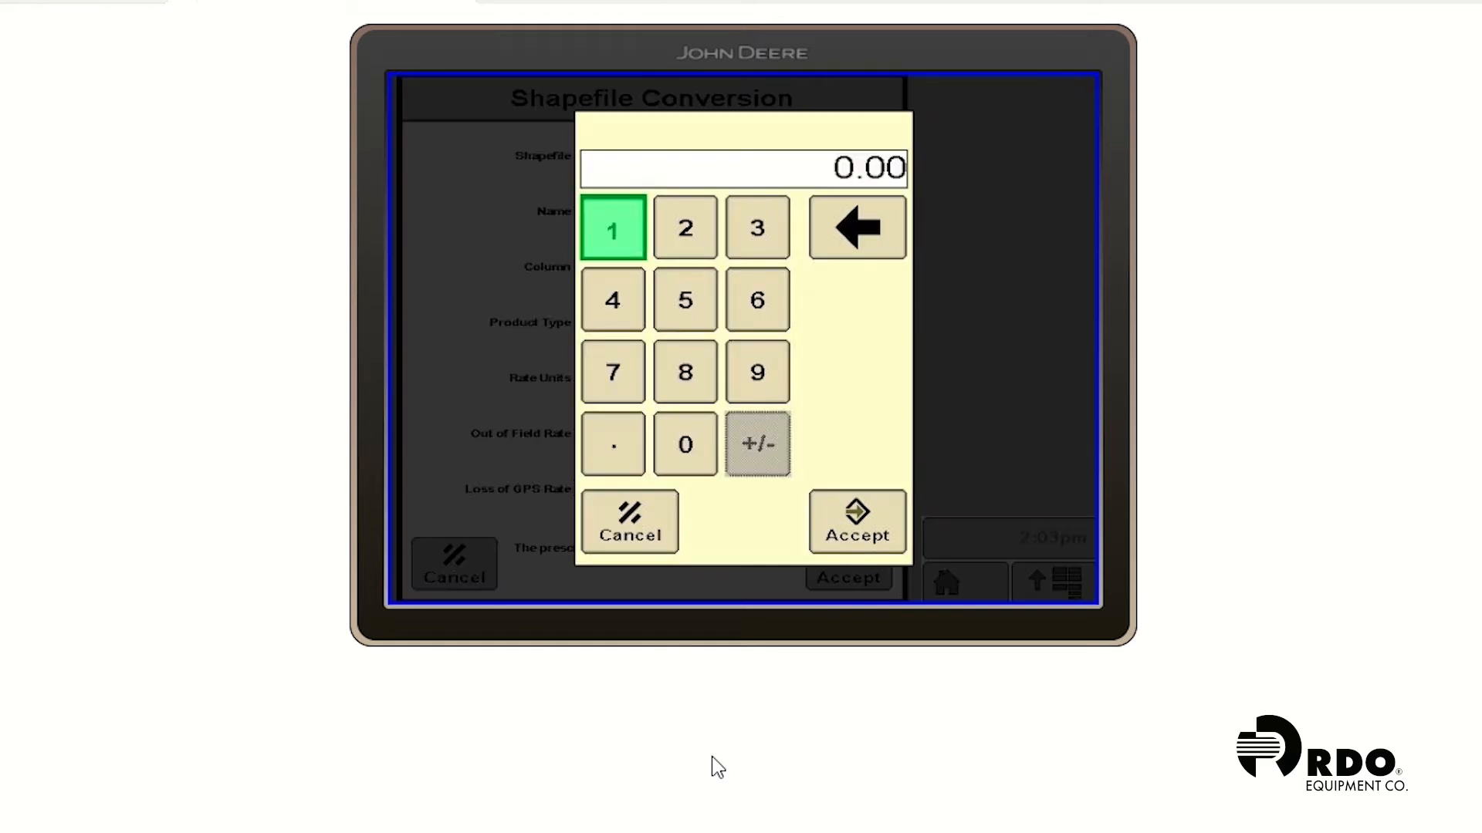
Set Out of Field Rate and Loss of GPS Rate to 150 and run the conversion
left_click(684, 445)
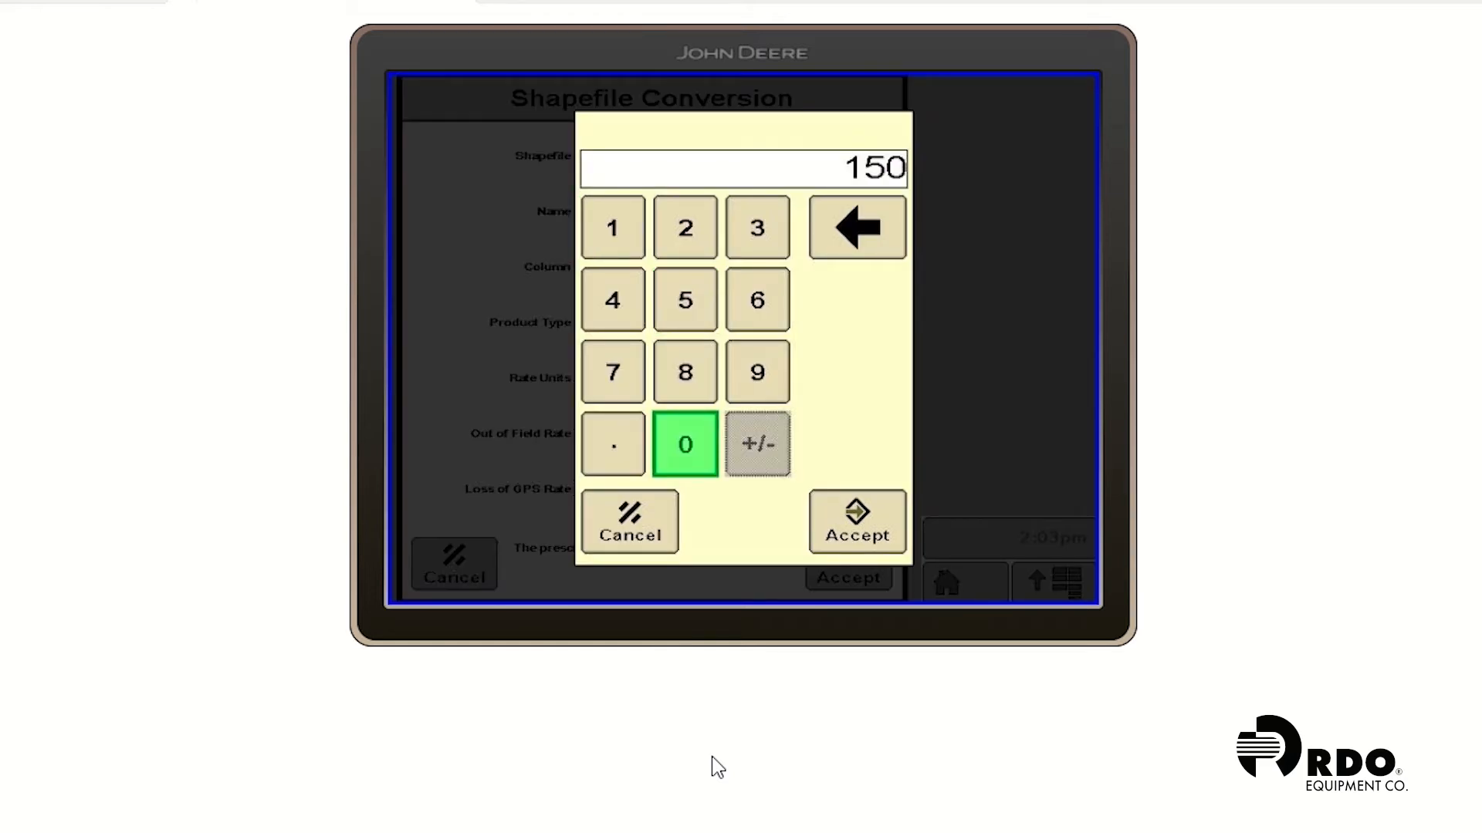
left_click(855, 521)
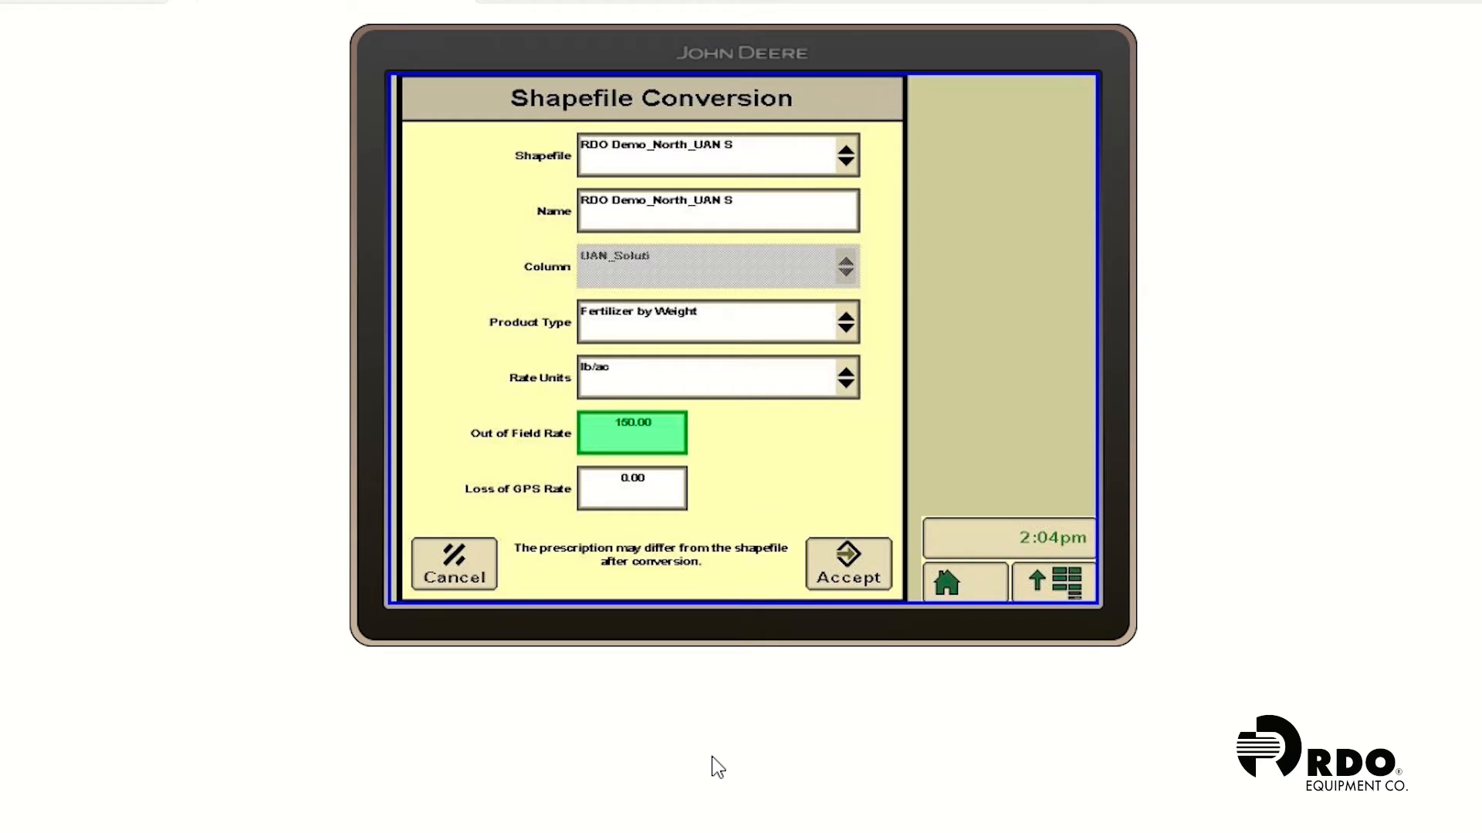
left_click(630, 434)
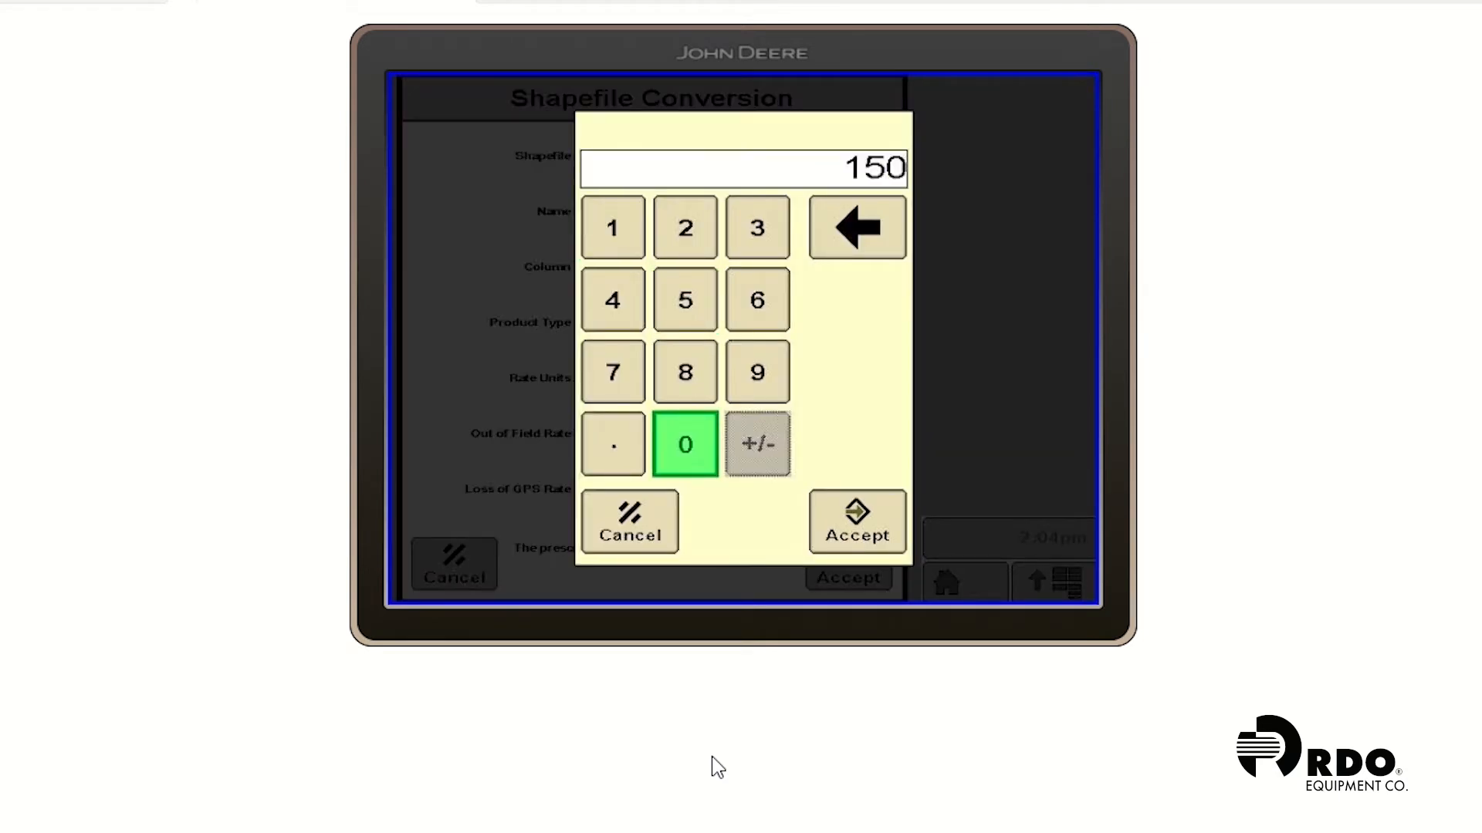
left_click(855, 523)
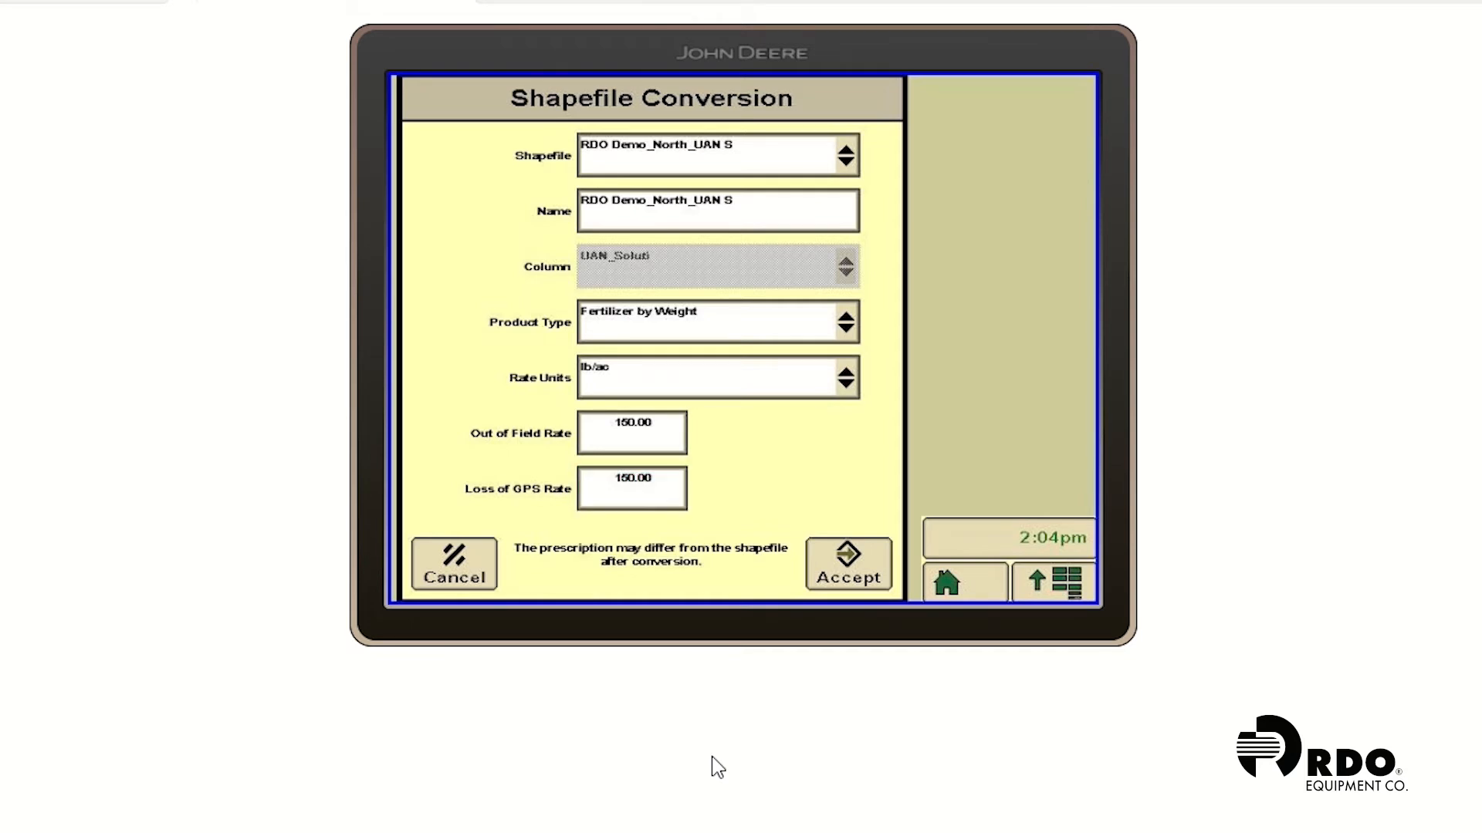
left_click(848, 565)
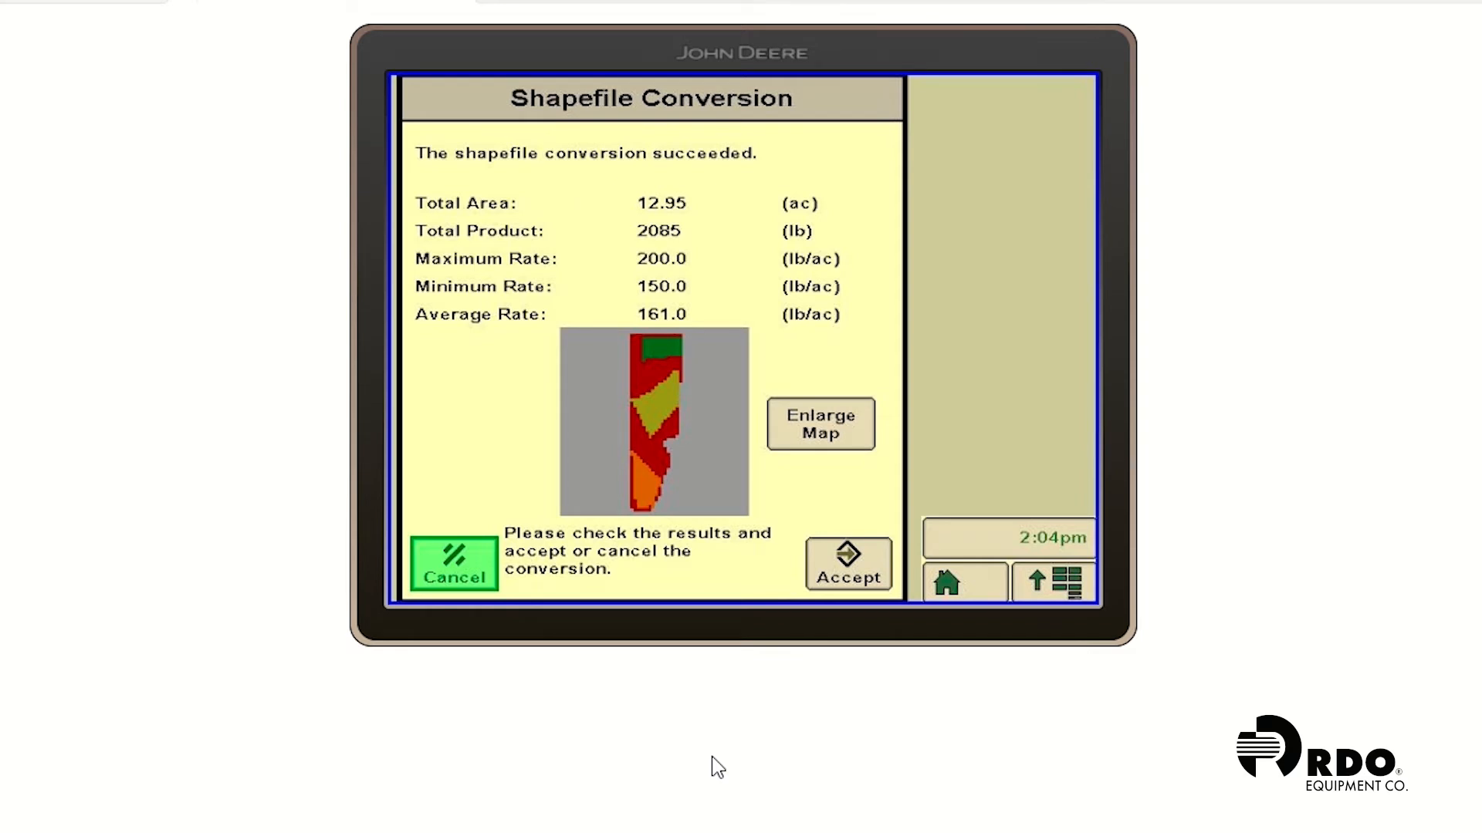
Inspect the enlarged converted map and accept the 12.95 ac, 150–200 lb/ac prescription
left_click(819, 424)
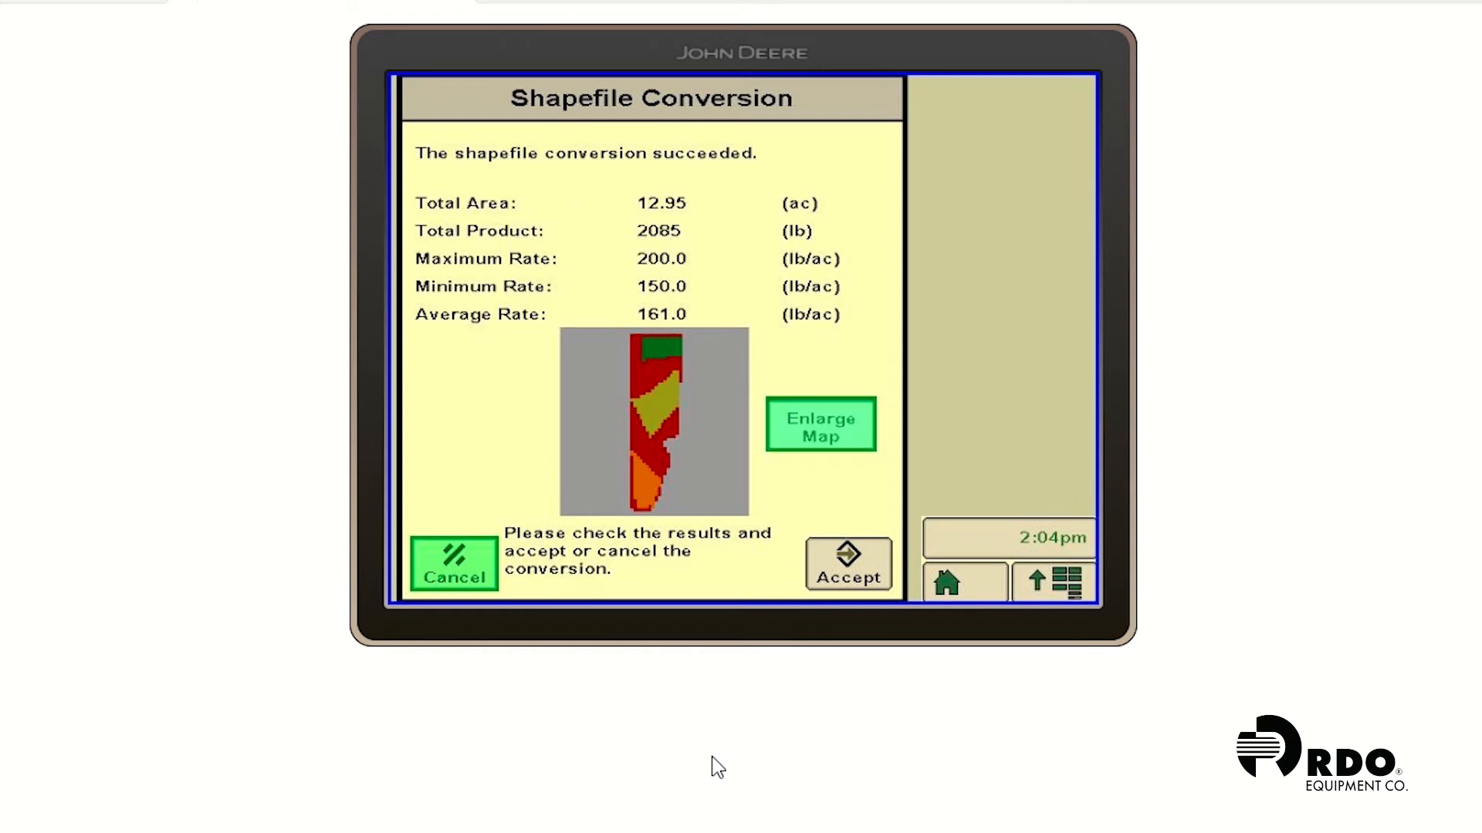
left_click(819, 424)
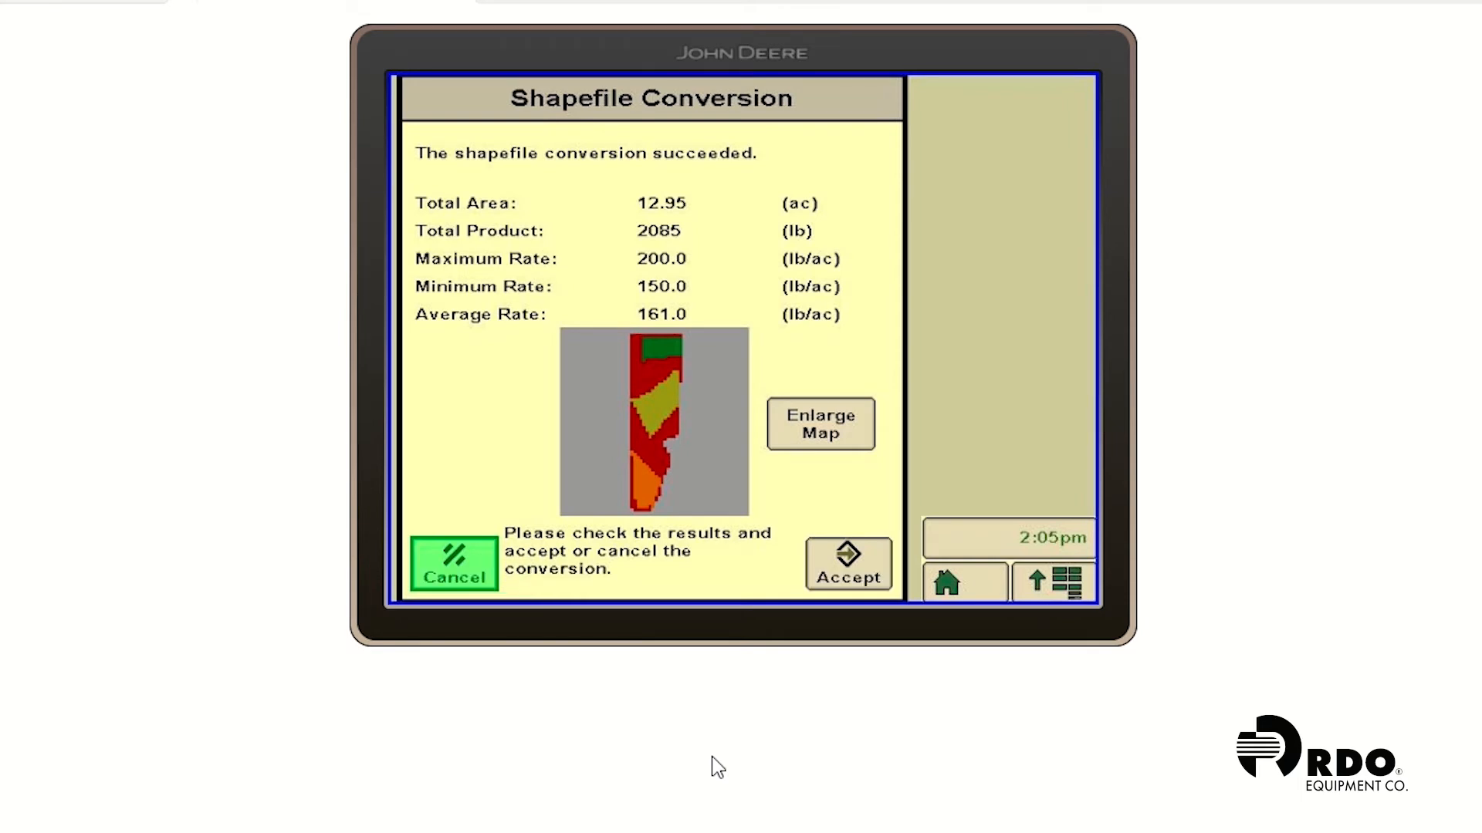
left_click(848, 564)
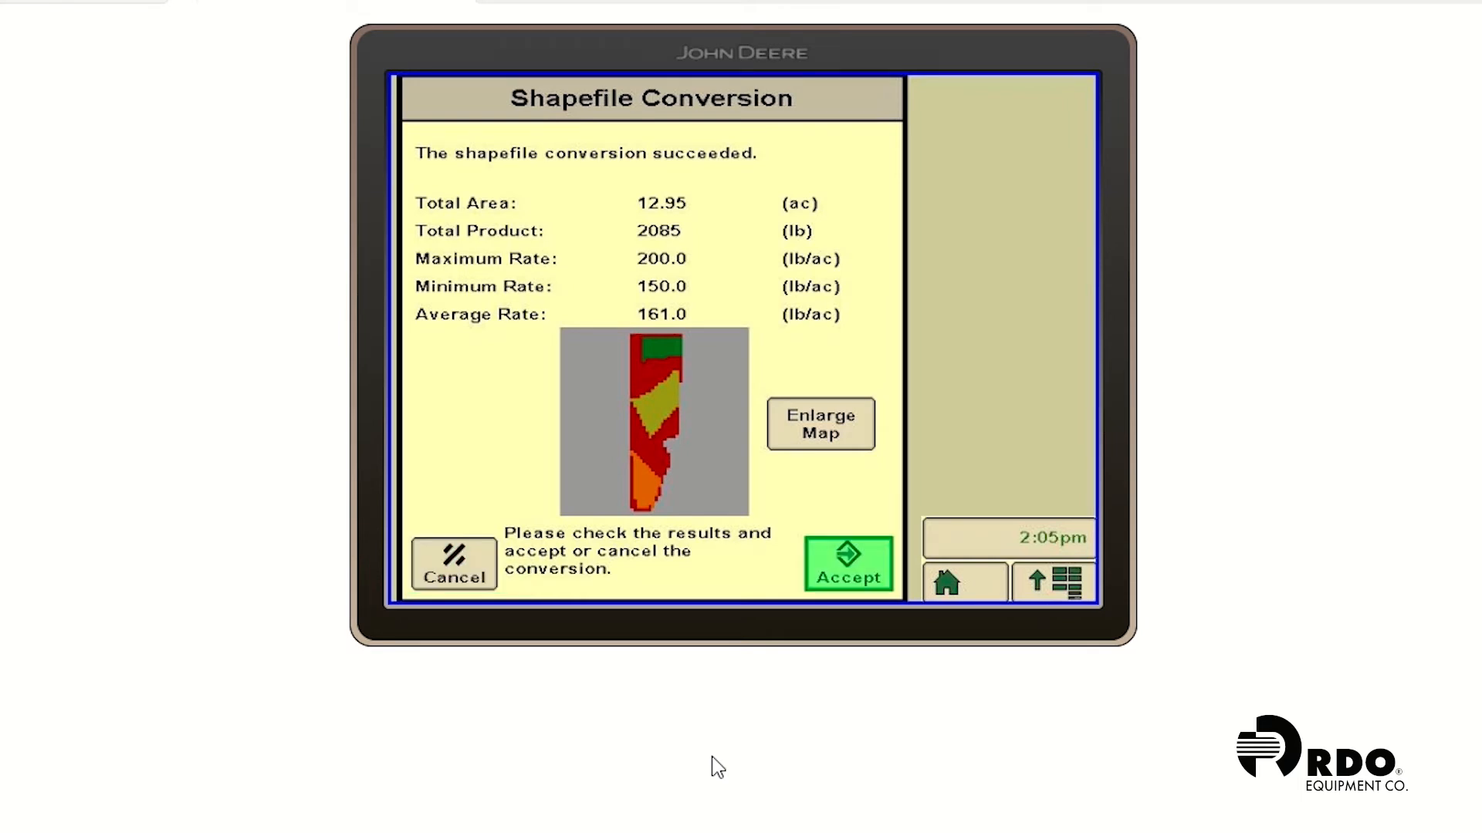
left_click(847, 565)
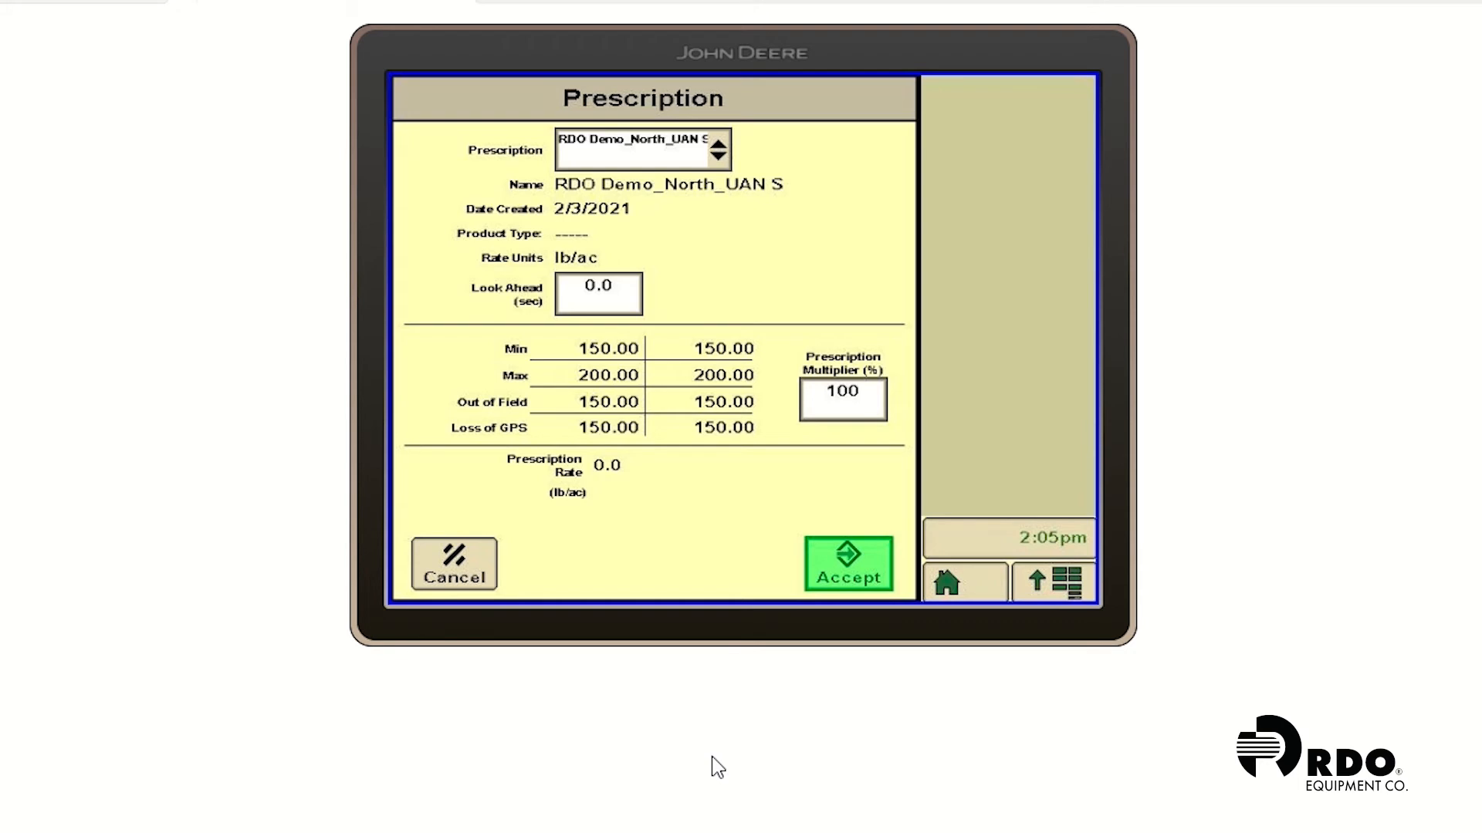
Set Look Ahead to 2.5 seconds and apply the RDO Demo_North prescription to 28-0-0
left_click(597, 293)
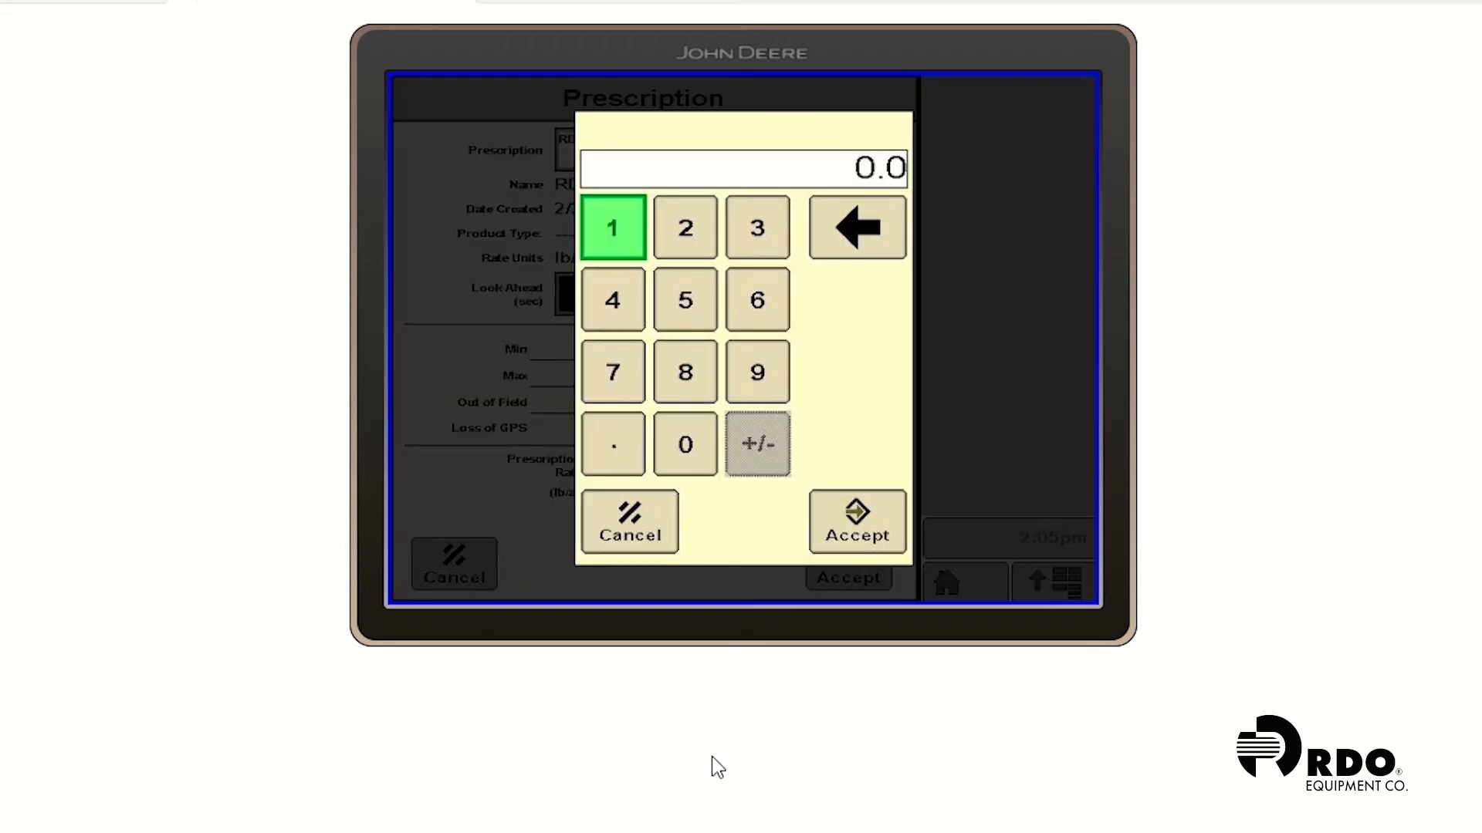
left_click(684, 299)
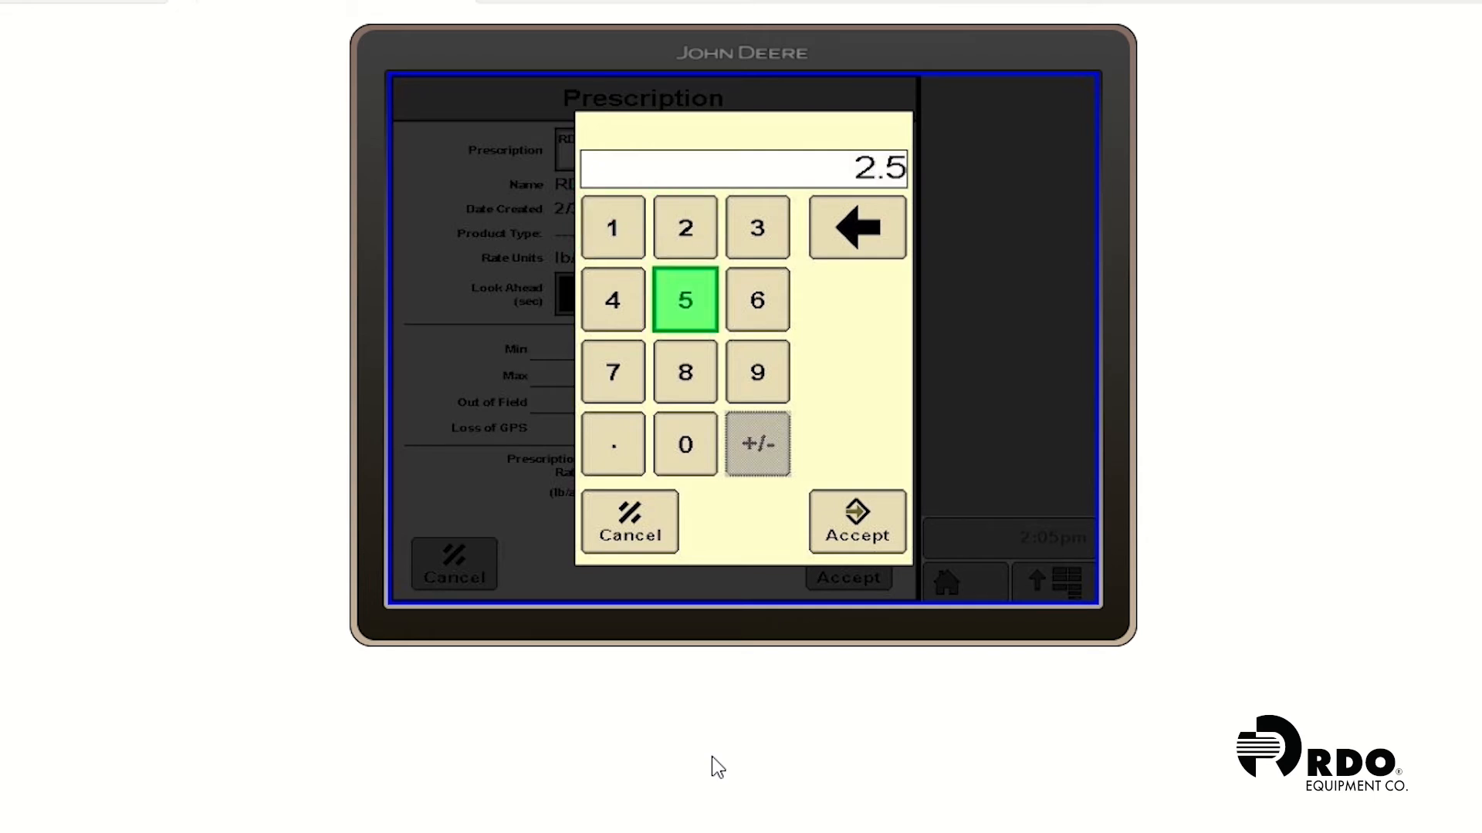
left_click(855, 522)
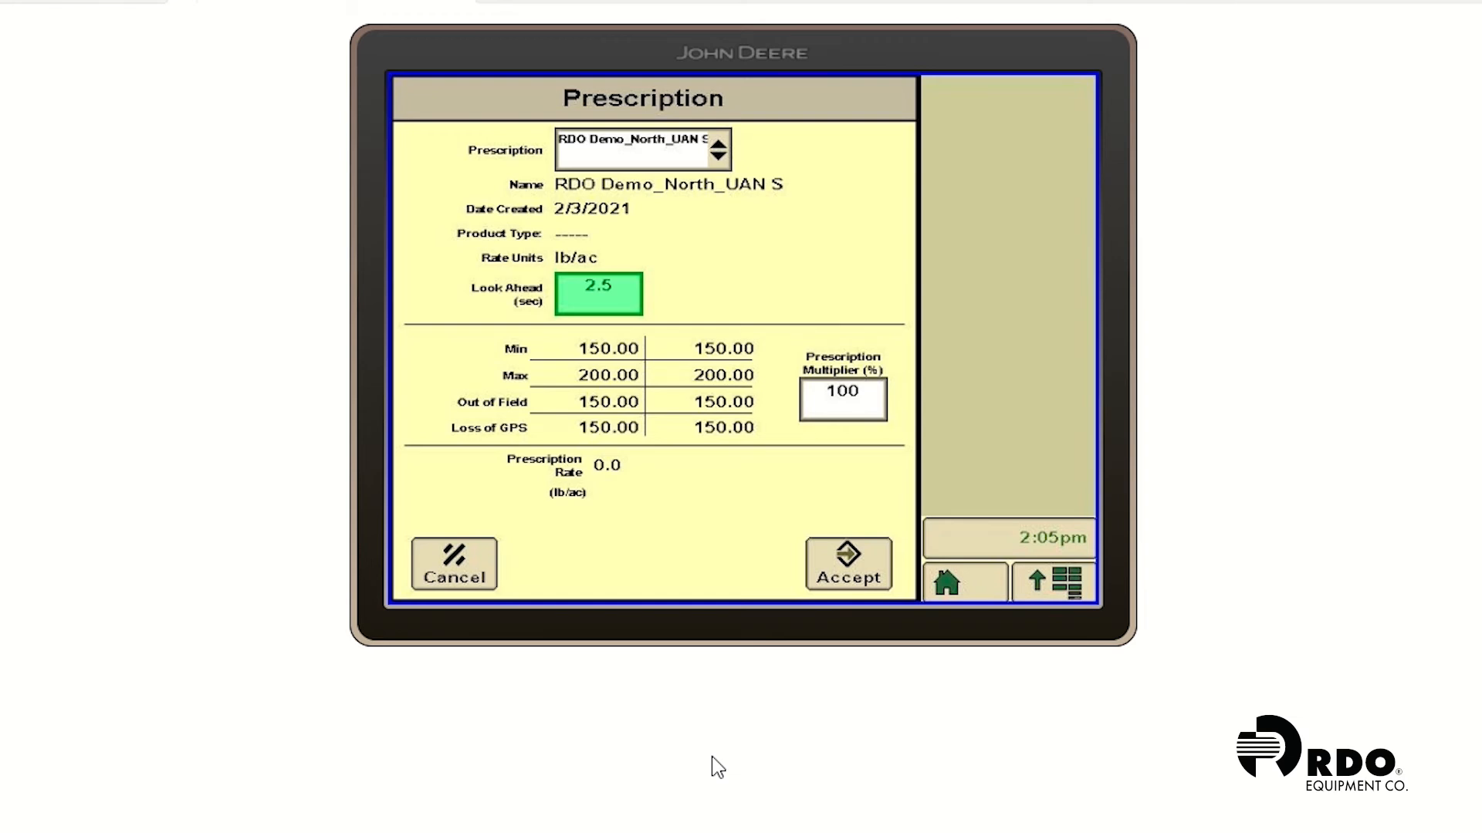
left_click(847, 563)
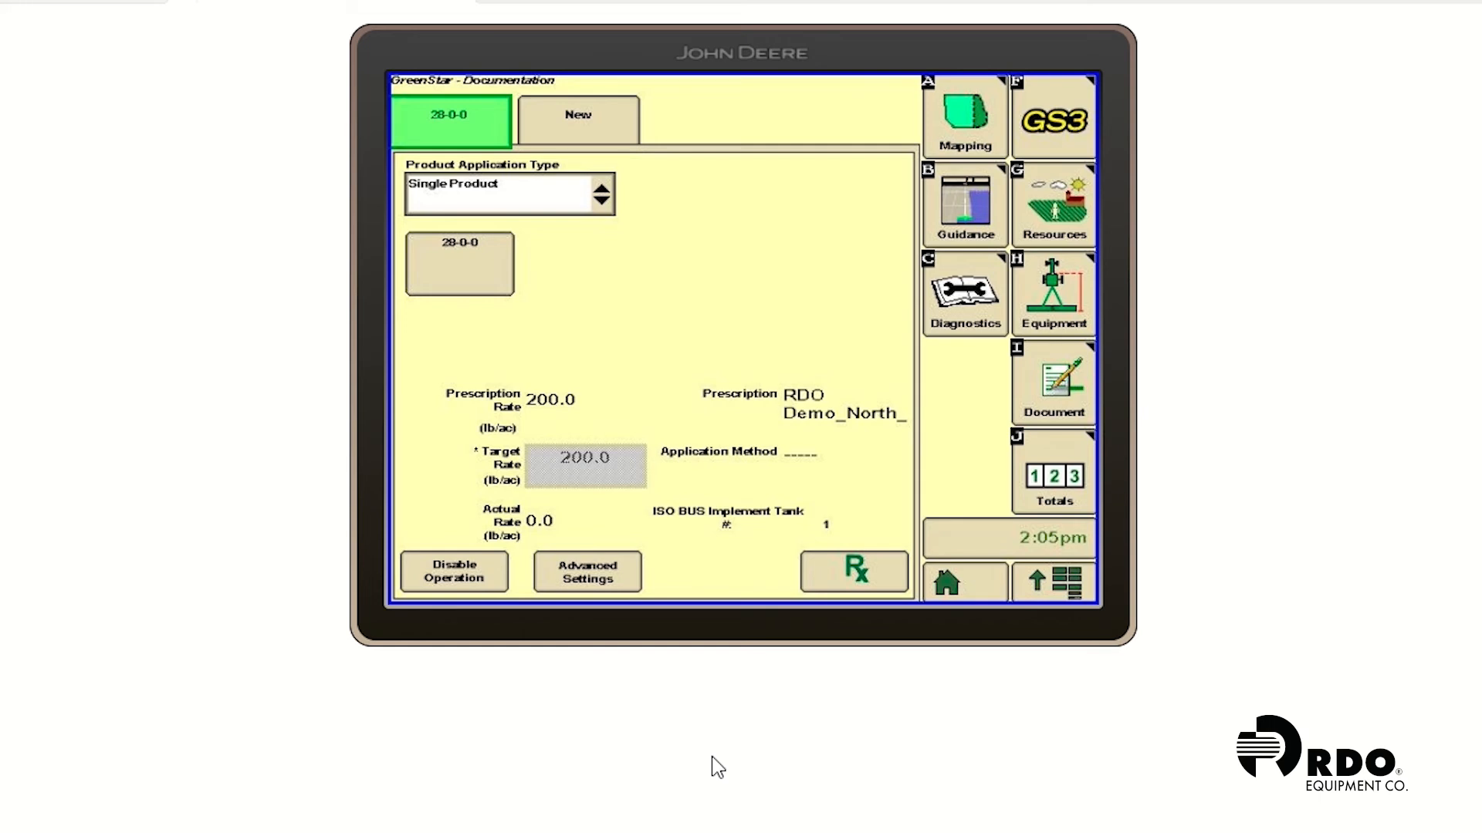
Go to the JDRC 2000 rate controller's Rate Setup from the application menu
left_click(1067, 582)
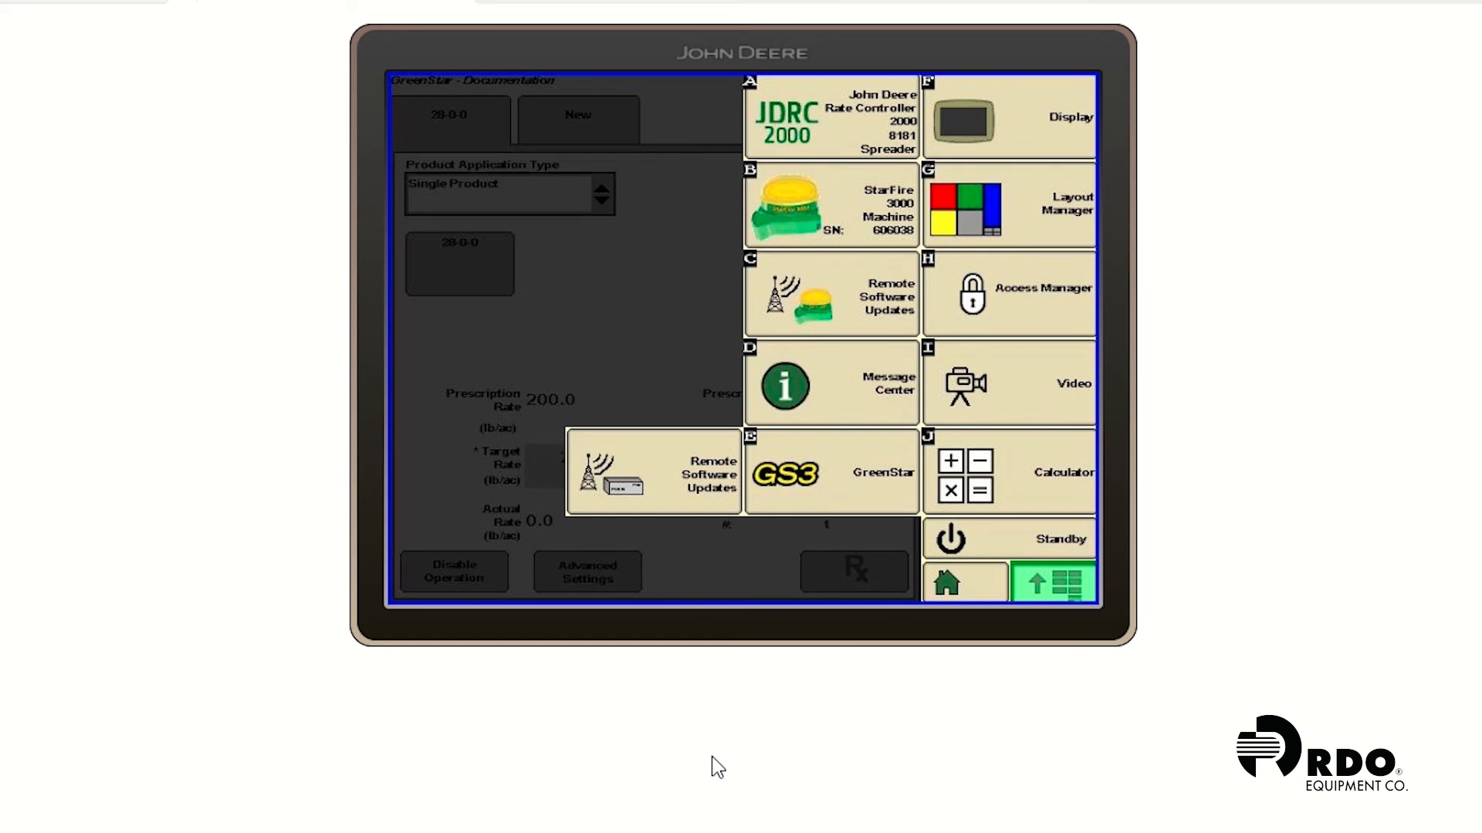
left_click(830, 115)
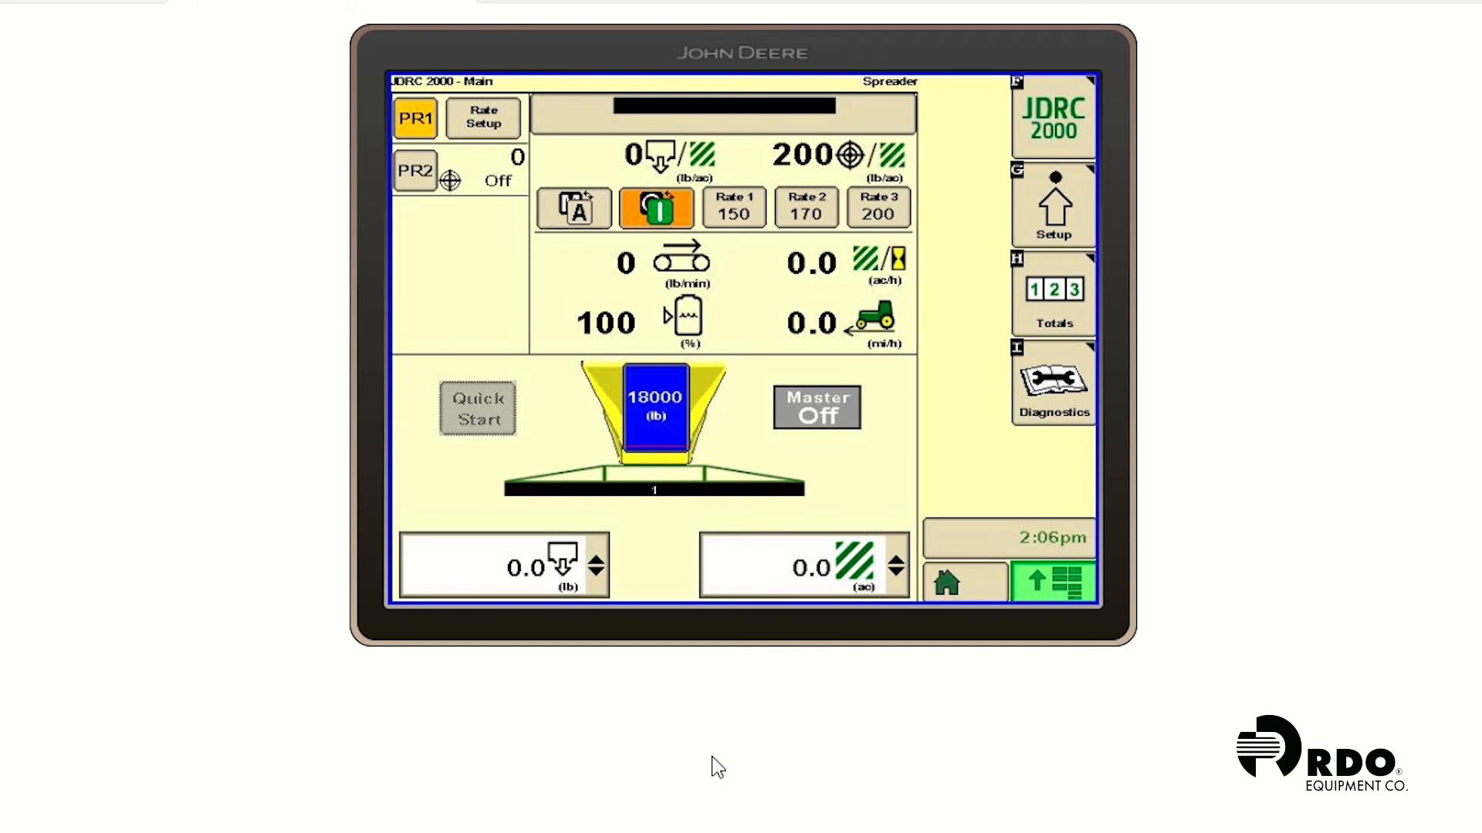
left_click(481, 119)
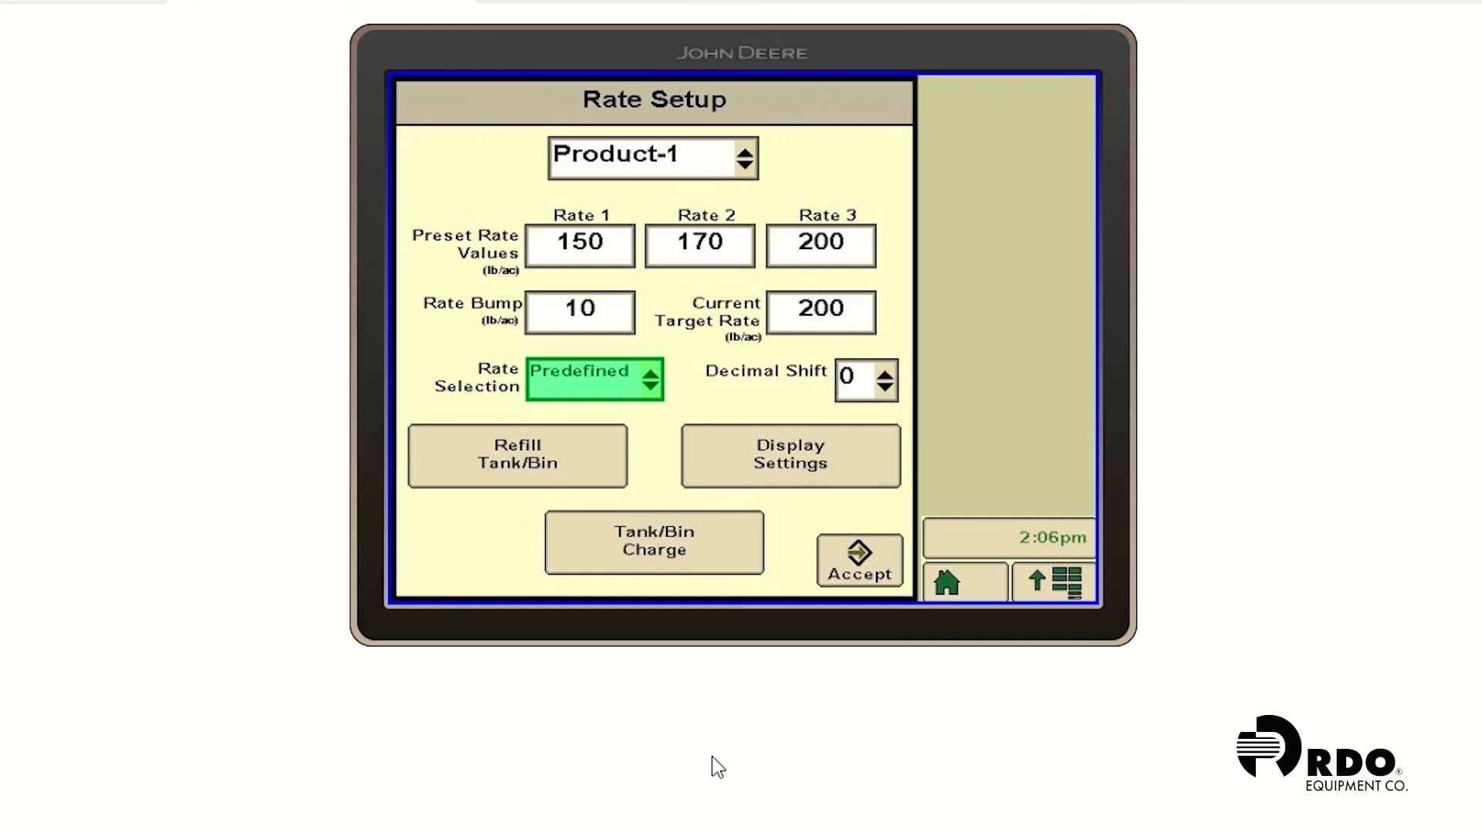
Switch Rate Selection to Map-Based and accept
left_click(592, 380)
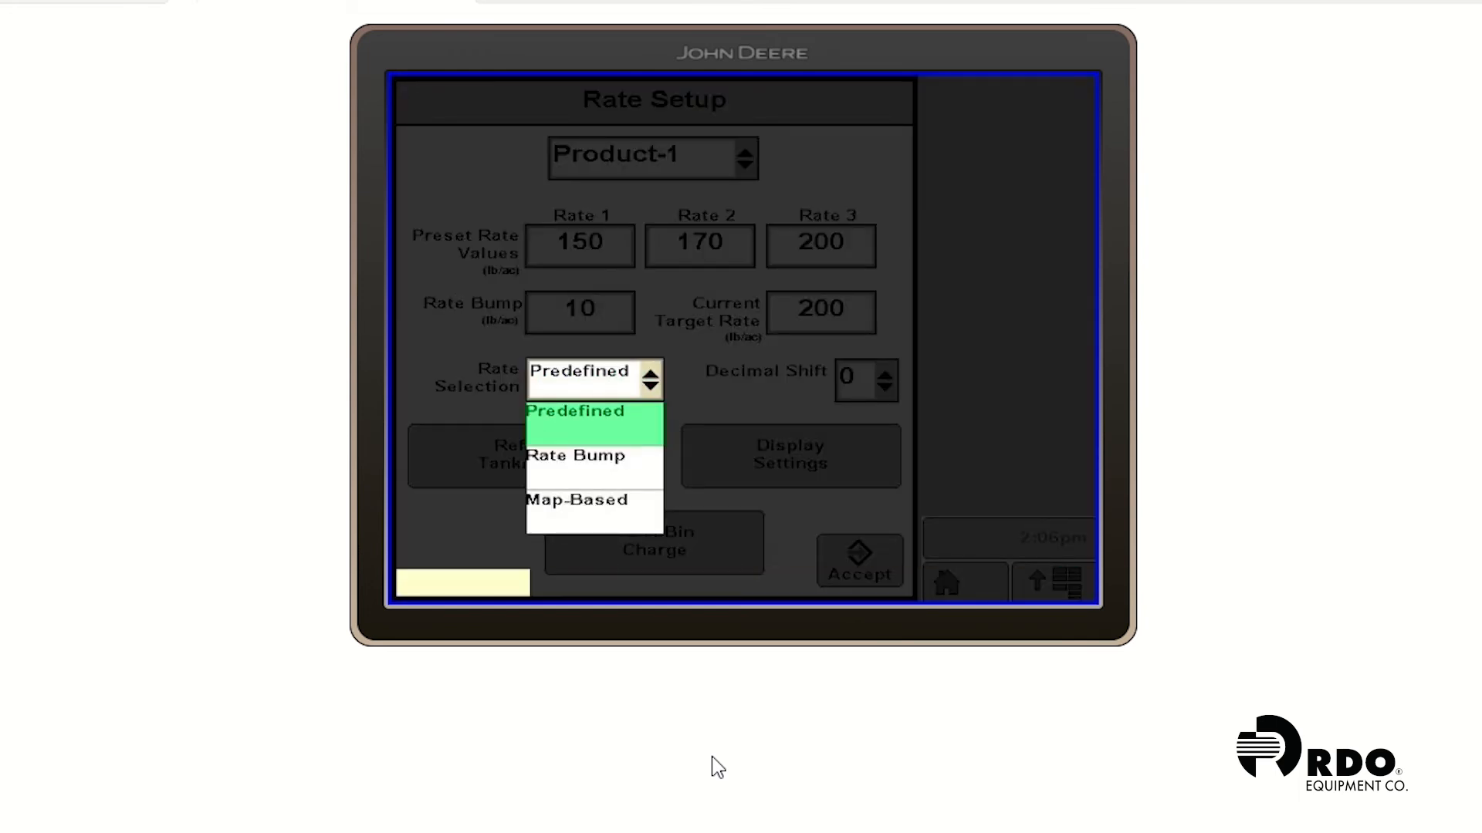
left_click(576, 498)
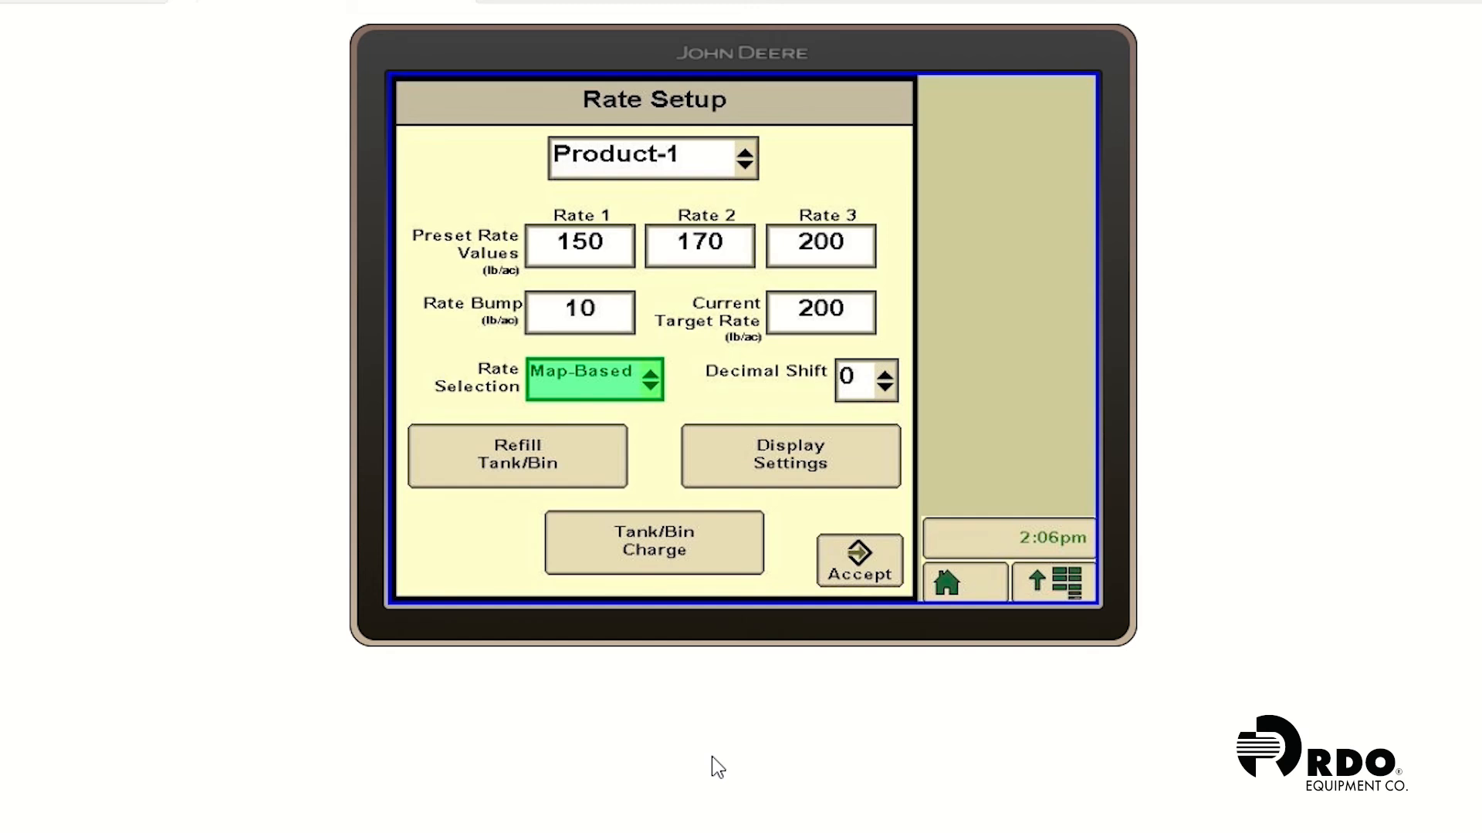
left_click(857, 560)
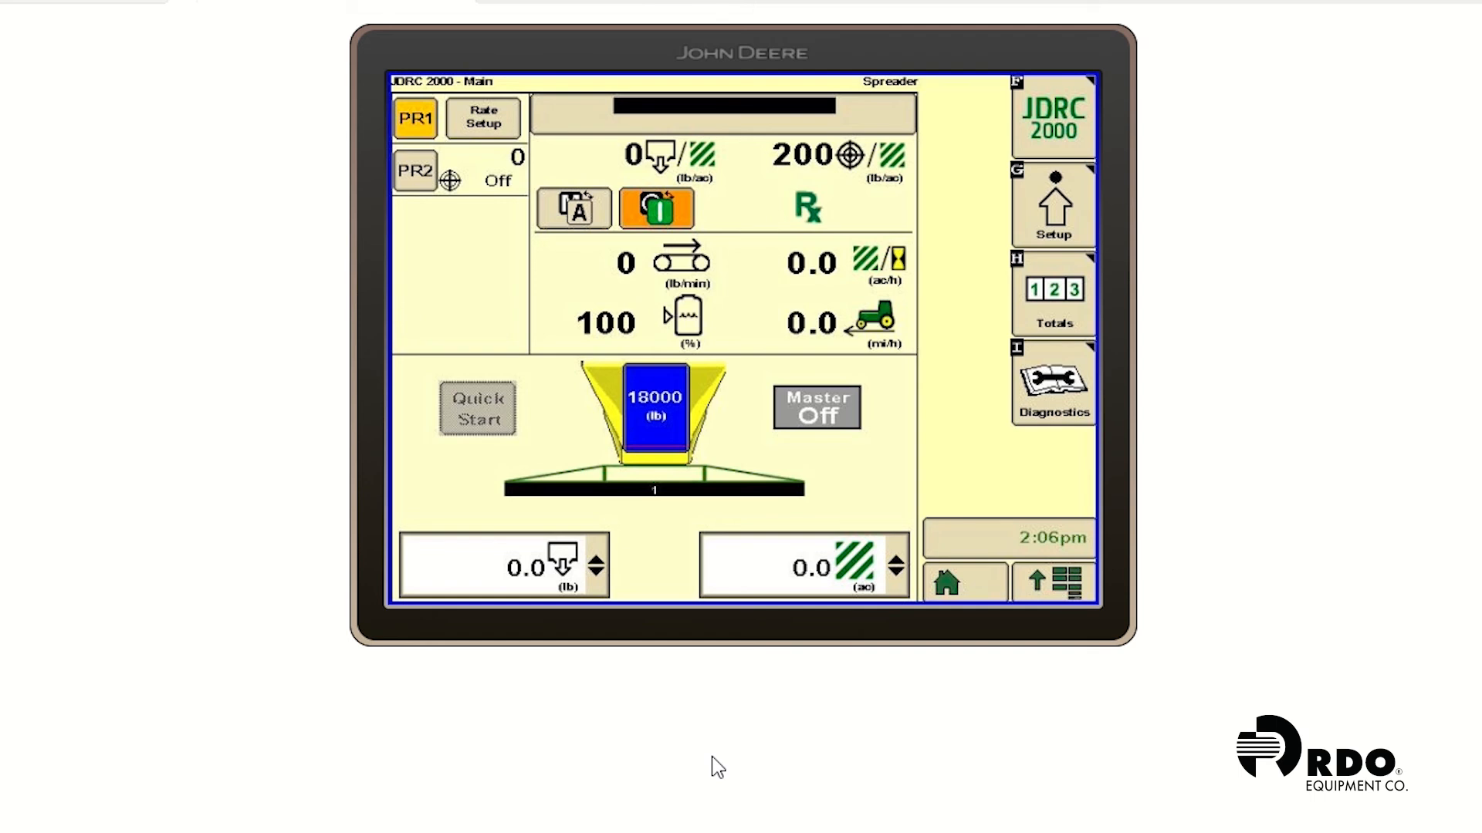
Set the field map background layer to the RDO Demo_North_UAN S prescription
left_click(1051, 580)
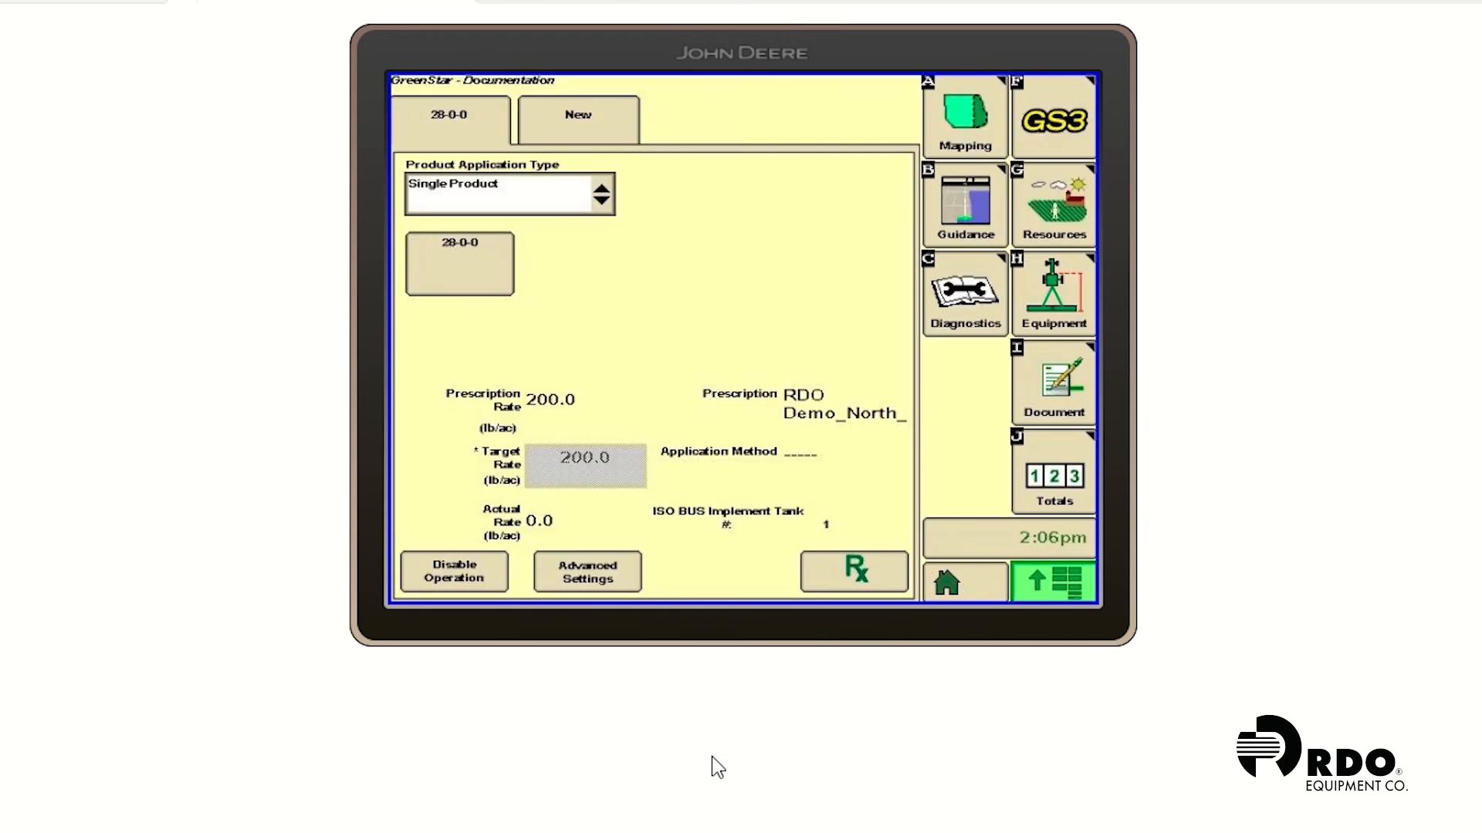
left_click(964, 113)
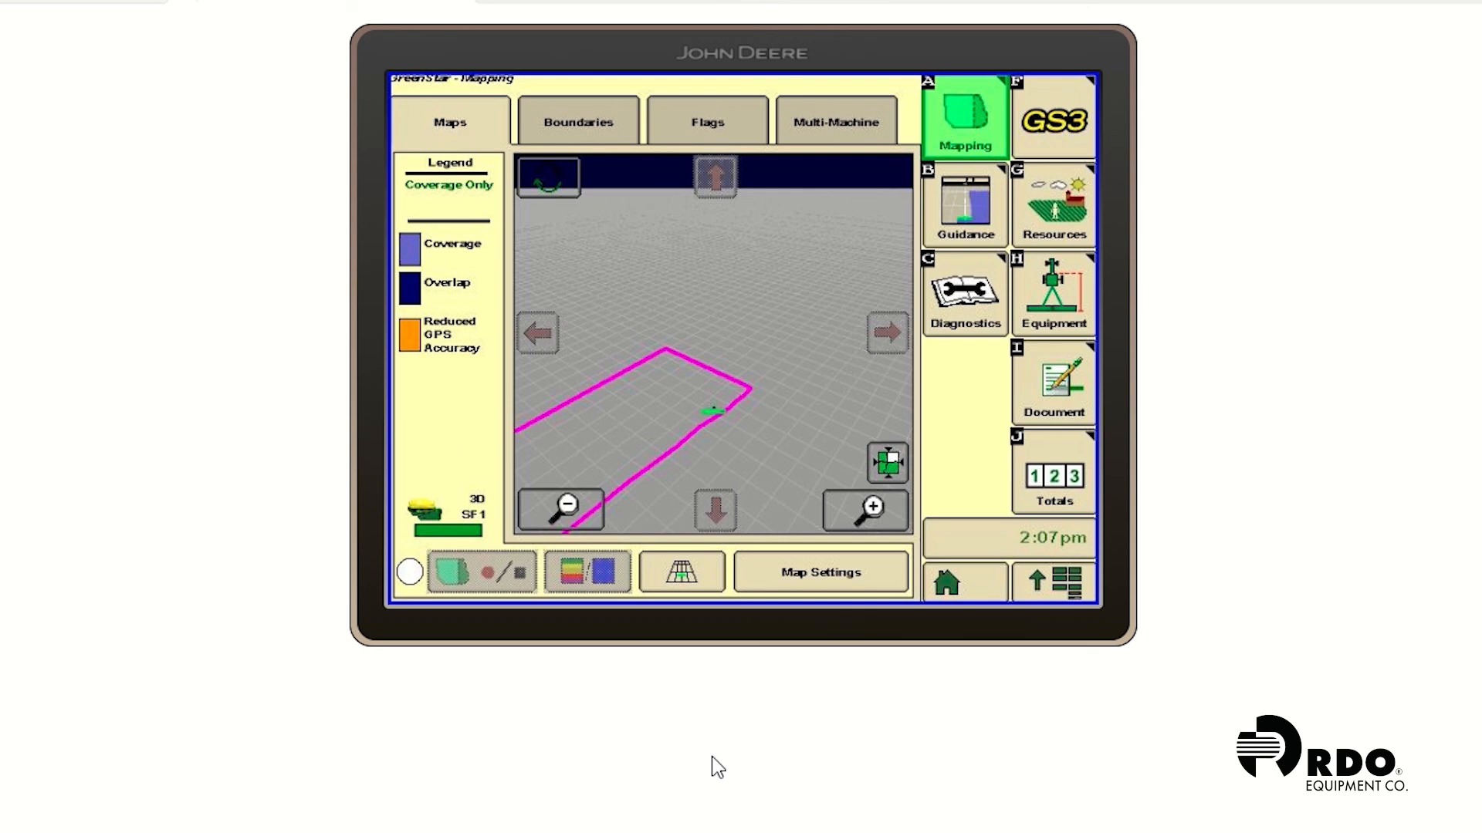
left_click(819, 571)
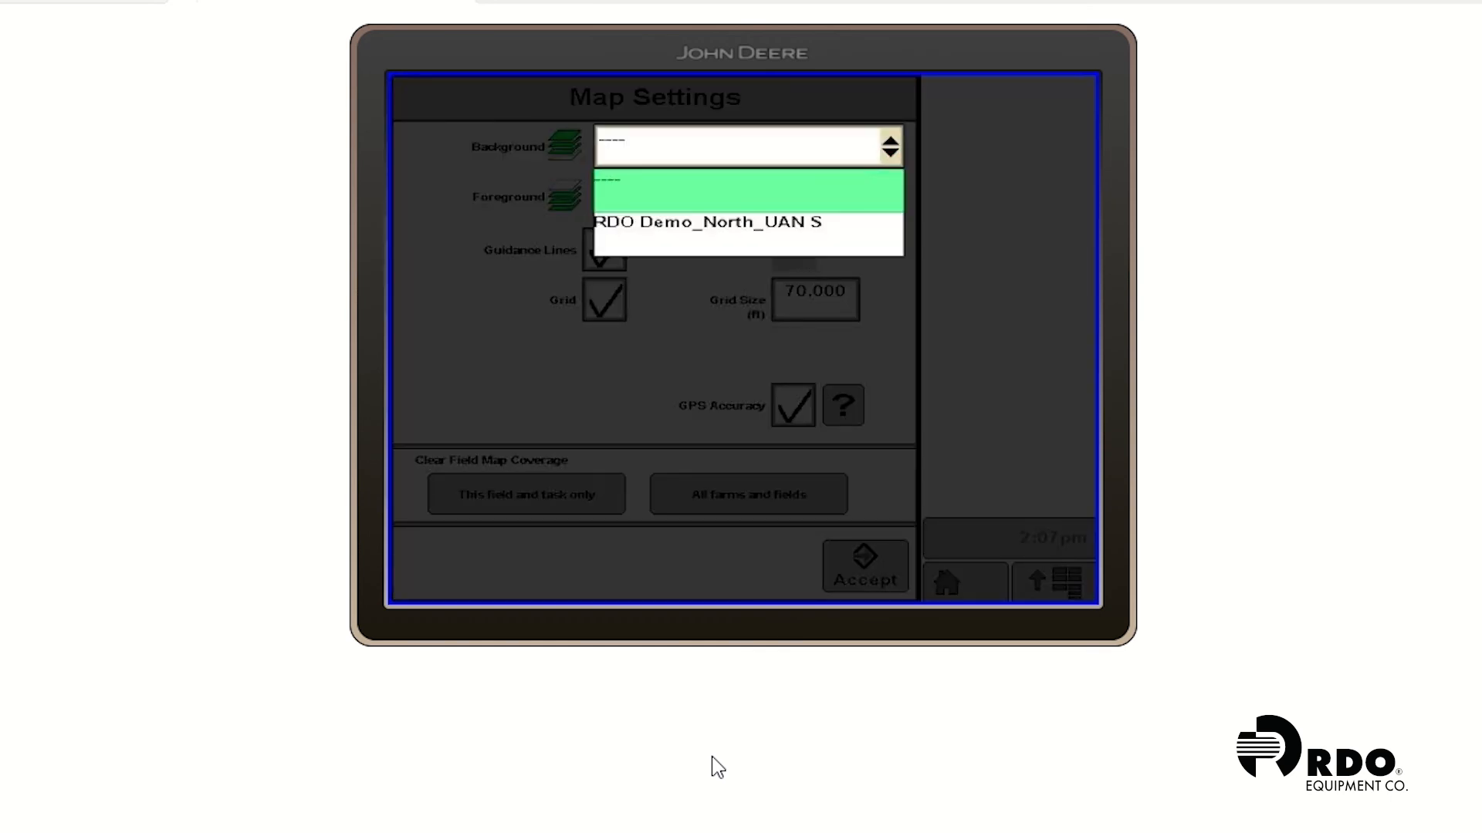
left_click(706, 221)
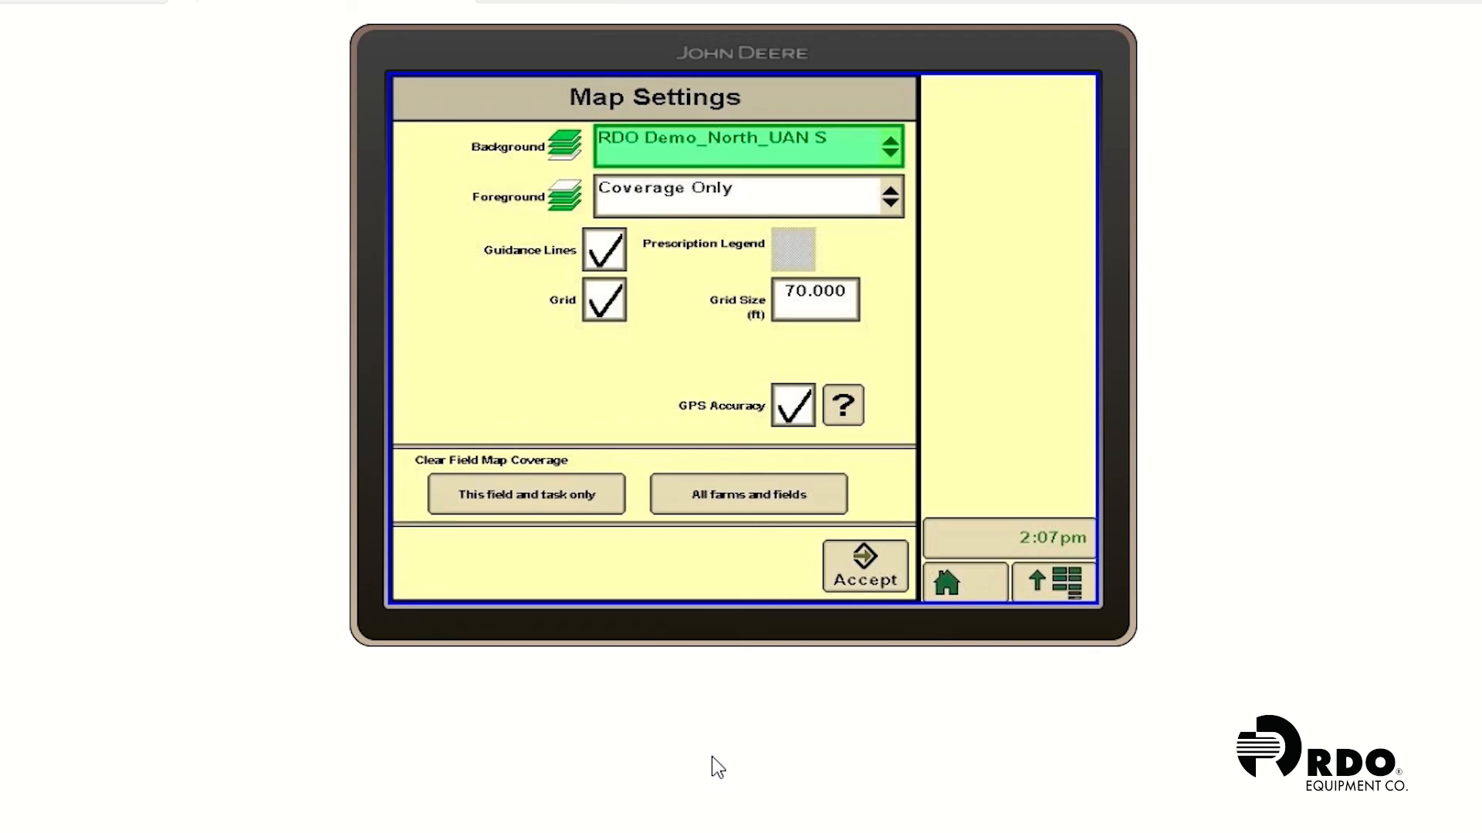